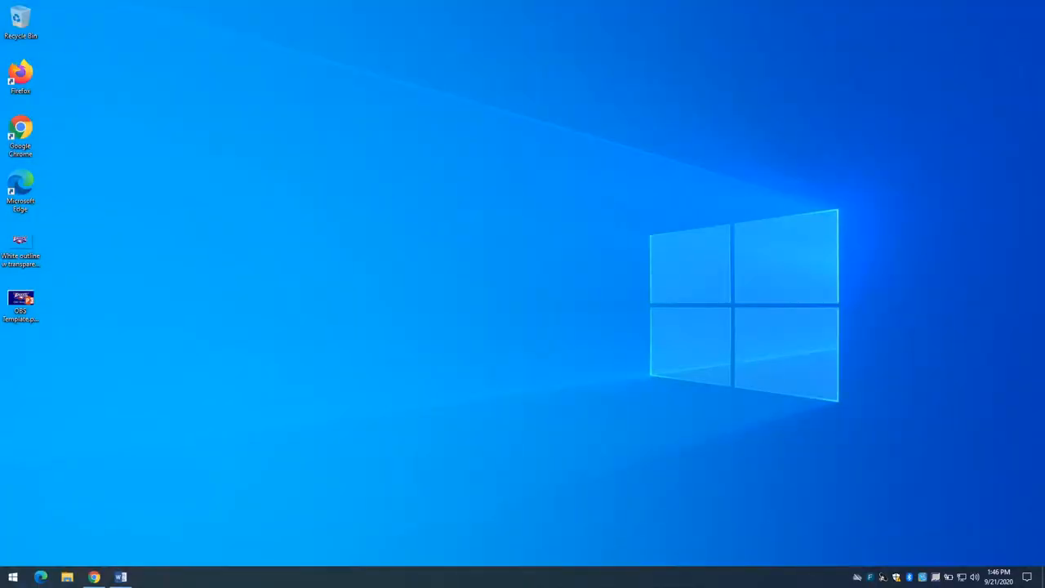
{"action": "left_click", "coordinate": [121, 578]}
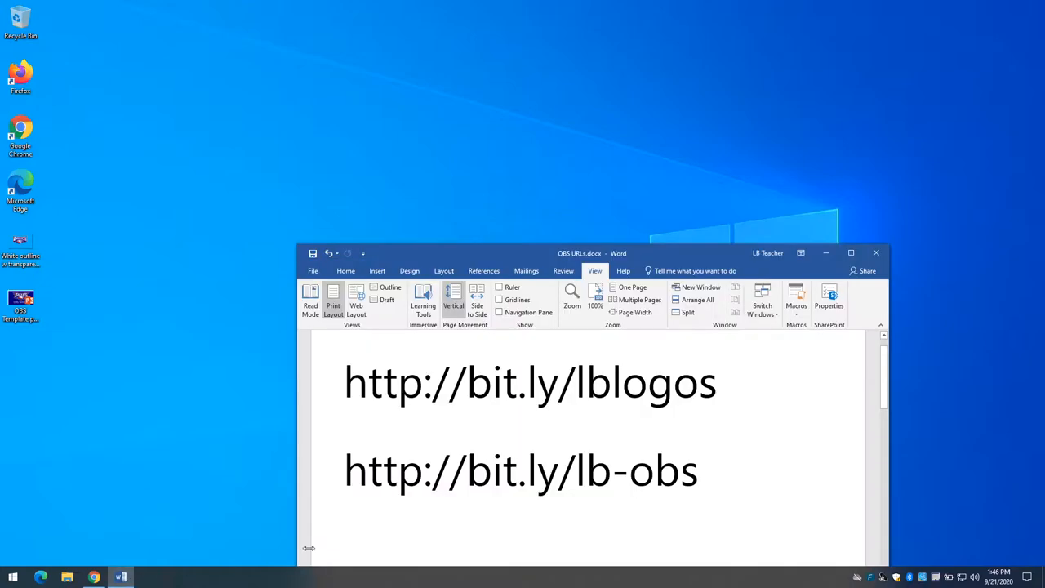
{"action": "triple_click", "coordinate": [519, 470]}
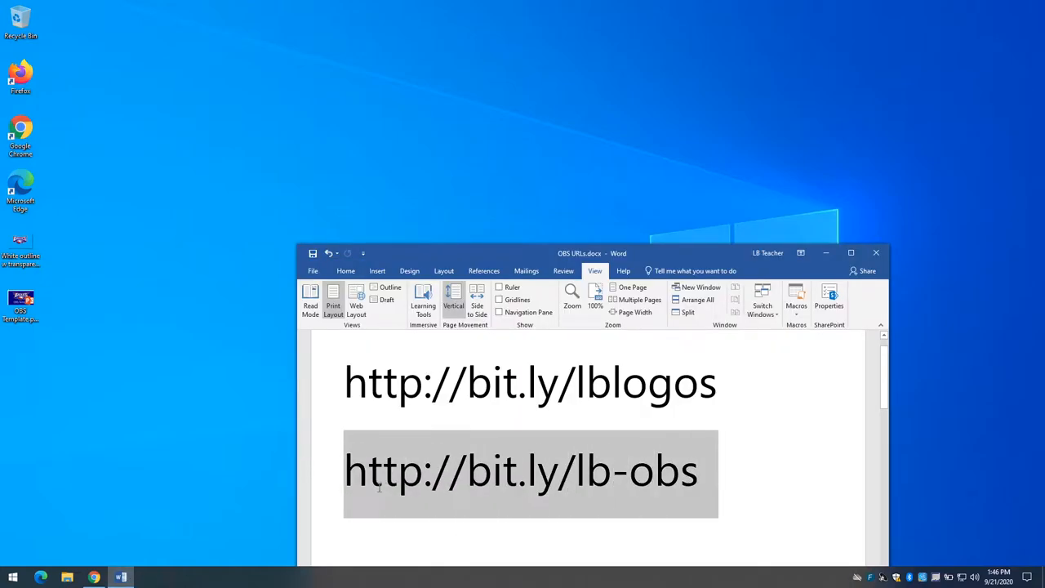
{"action": "mouse_move", "coordinate": [659, 123]}
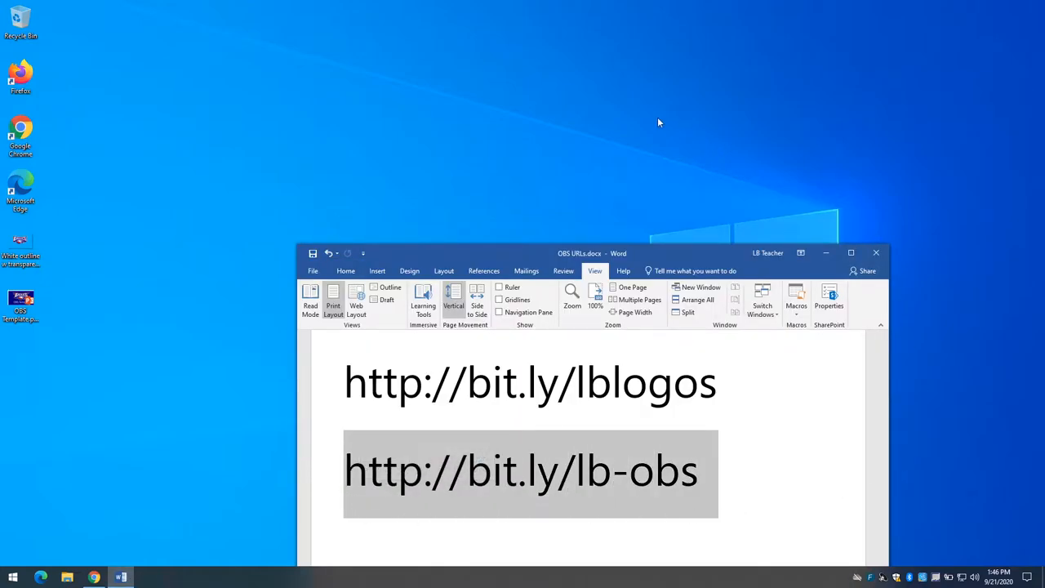
{"action": "mouse_move", "coordinate": [281, 124]}
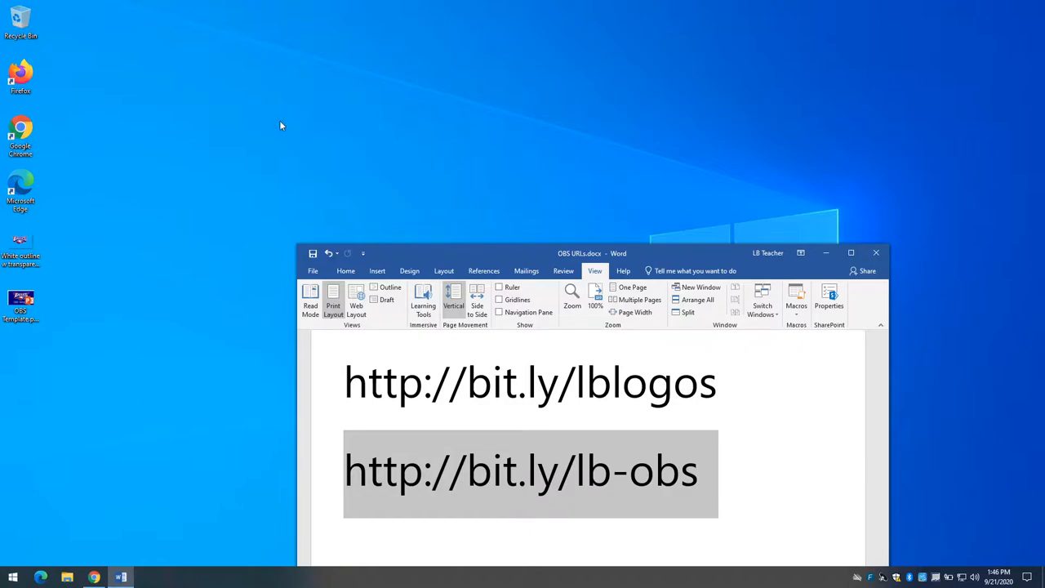
{"action": "mouse_move", "coordinate": [193, 276]}
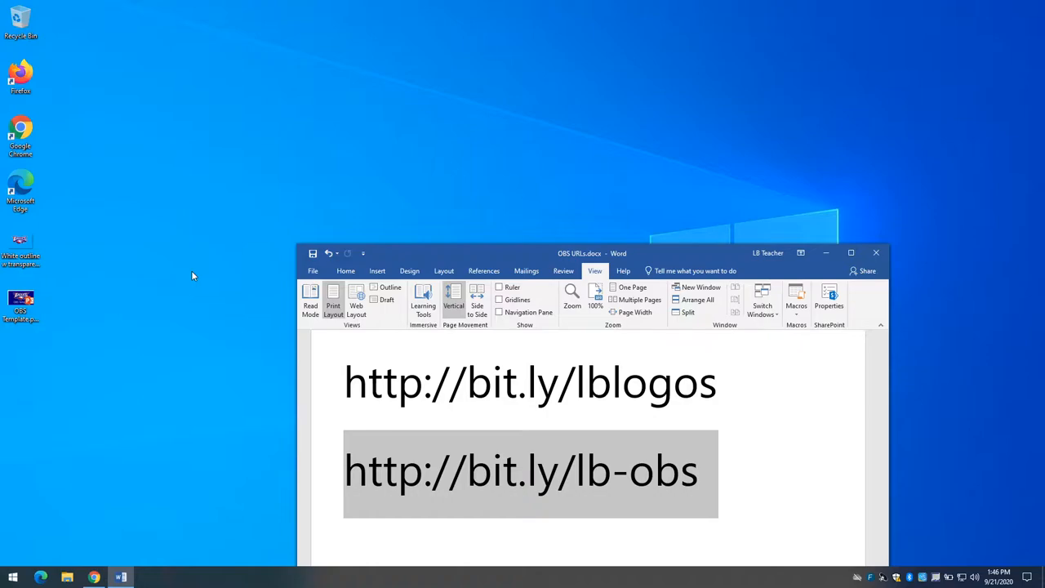
{"action": "mouse_move", "coordinate": [101, 526]}
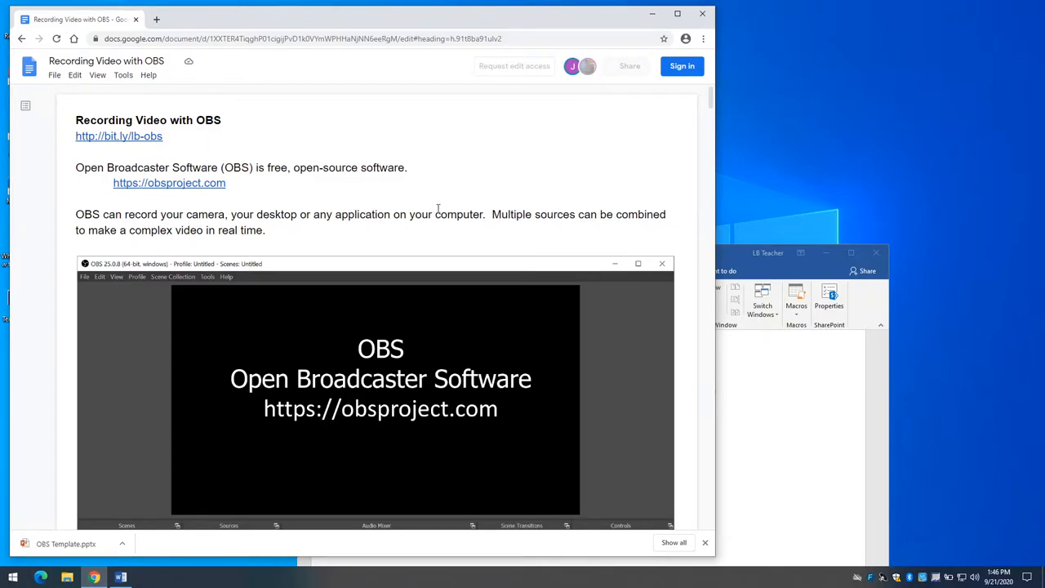
Reach the Resources section of the guide and follow the PowerPoint Template link
{"action": "scroll", "scroll_direction": "down", "scroll_amount": 3}
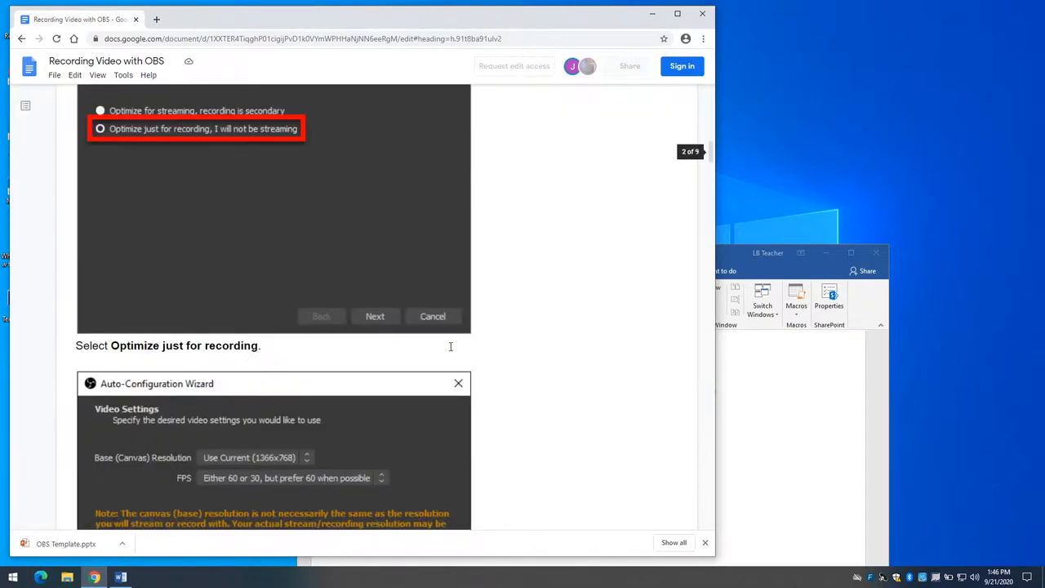
{"action": "scroll", "scroll_direction": "down", "scroll_amount": 3}
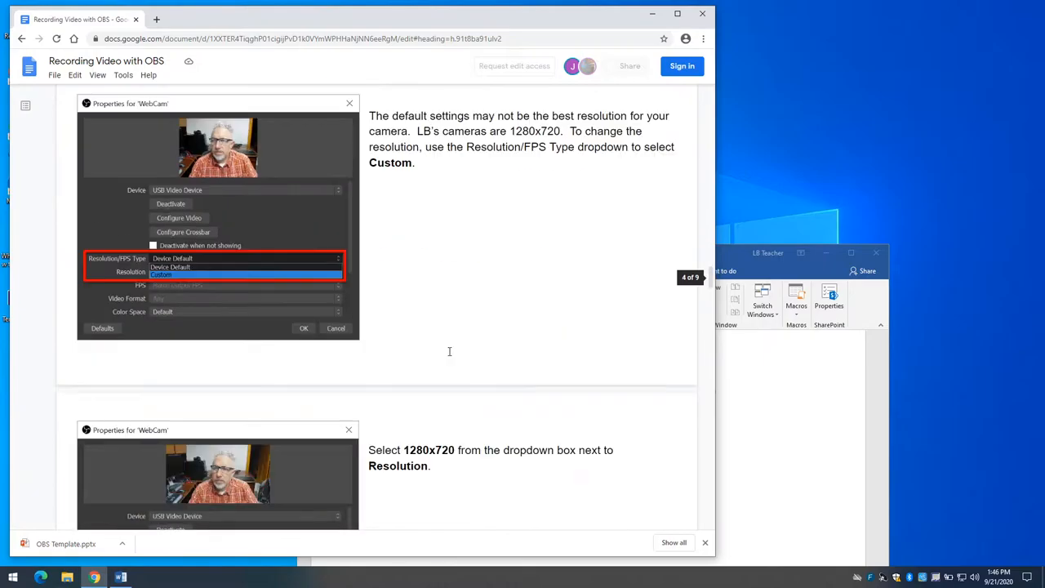
{"action": "scroll", "scroll_direction": "down", "scroll_amount": 3}
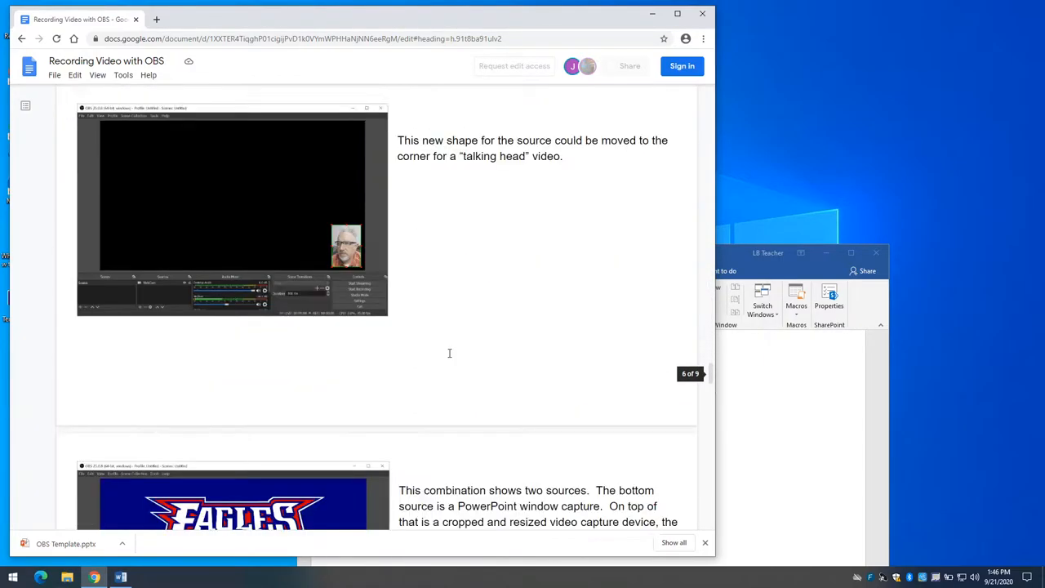
{"action": "scroll", "scroll_direction": "down", "scroll_amount": 3}
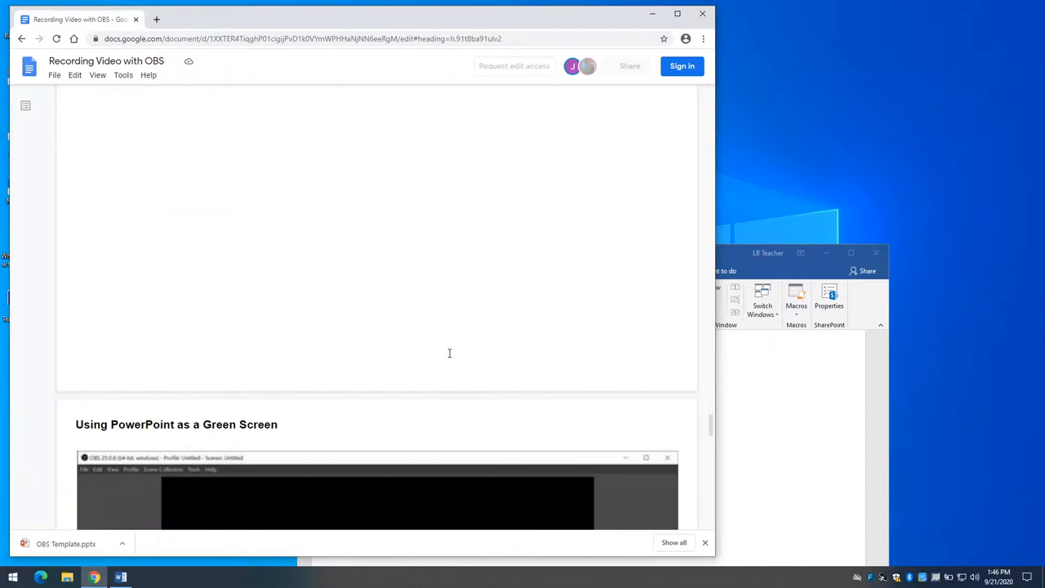
{"action": "scroll", "scroll_direction": "down", "scroll_amount": 3}
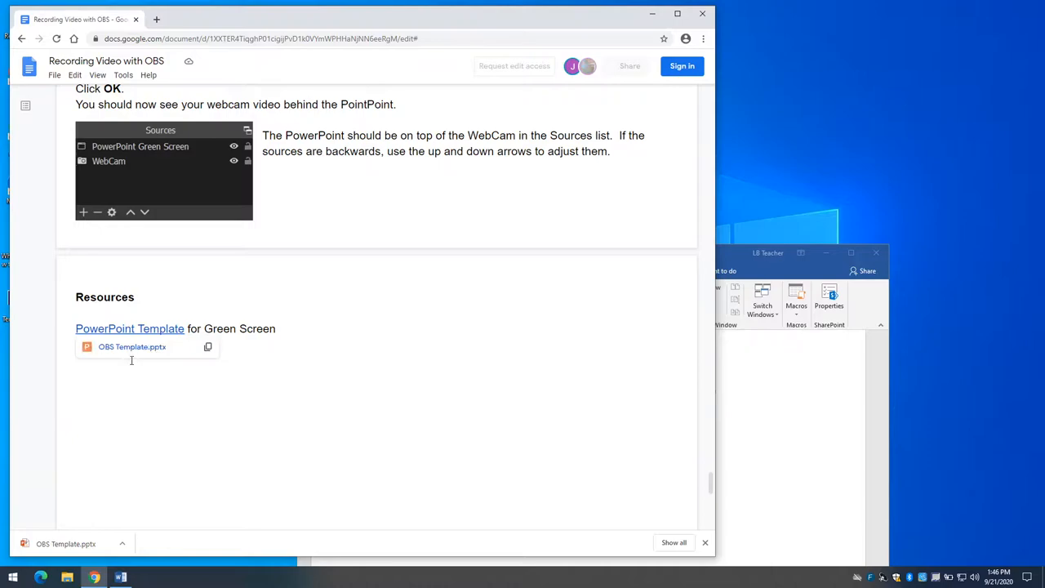
{"action": "left_click", "coordinate": [131, 346]}
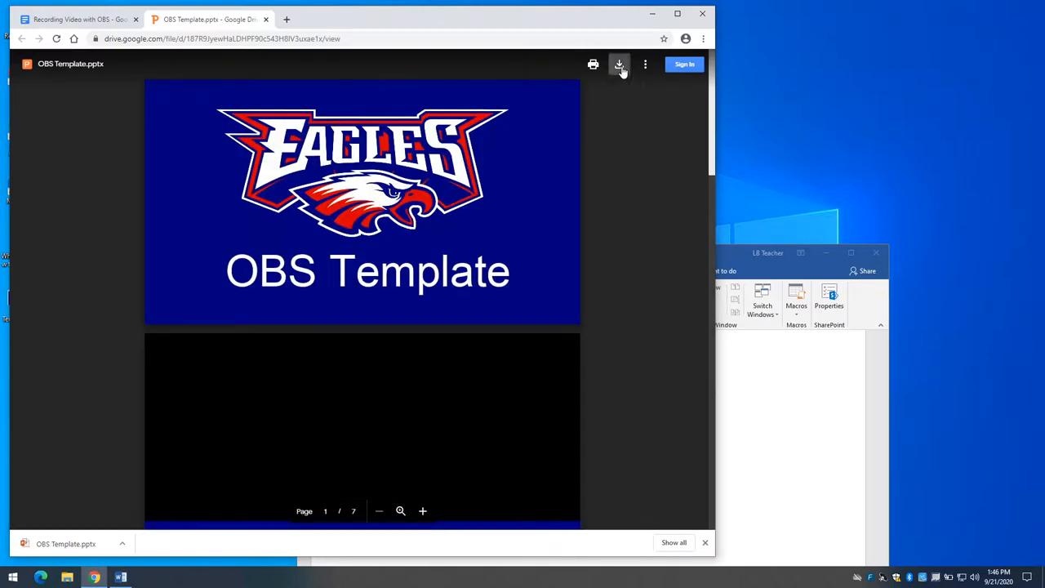
{"action": "mouse_move", "coordinate": [619, 65]}
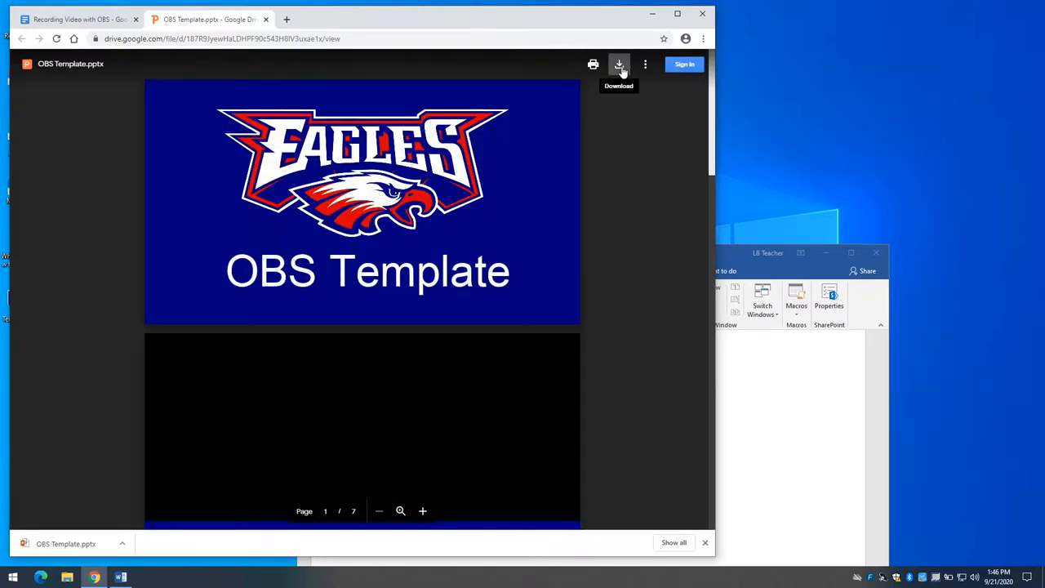
{"action": "mouse_move", "coordinate": [672, 26]}
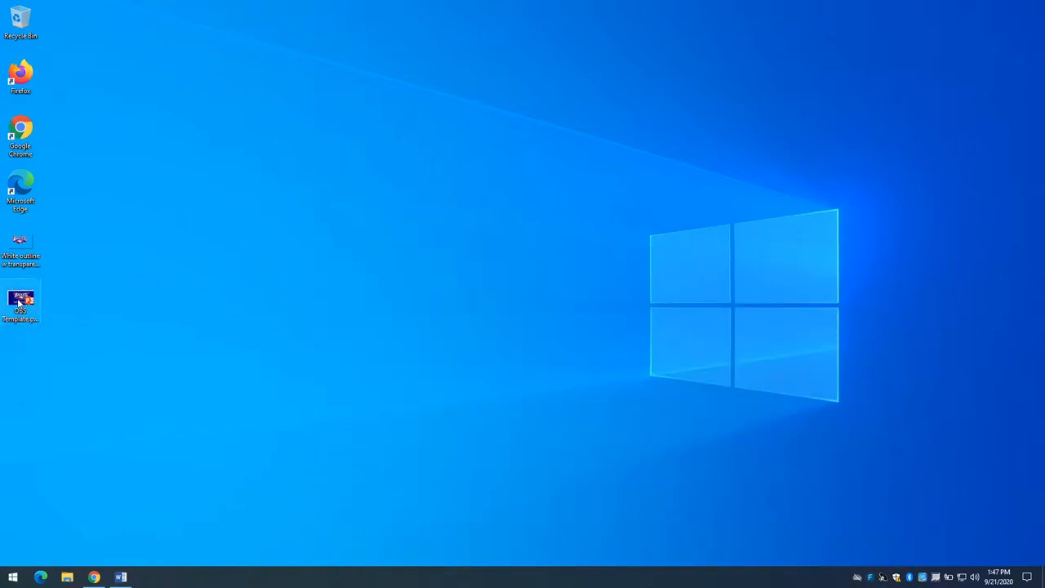
Launch the downloaded OBS Template file from the desktop in PowerPoint
{"action": "double_click", "coordinate": [19, 302]}
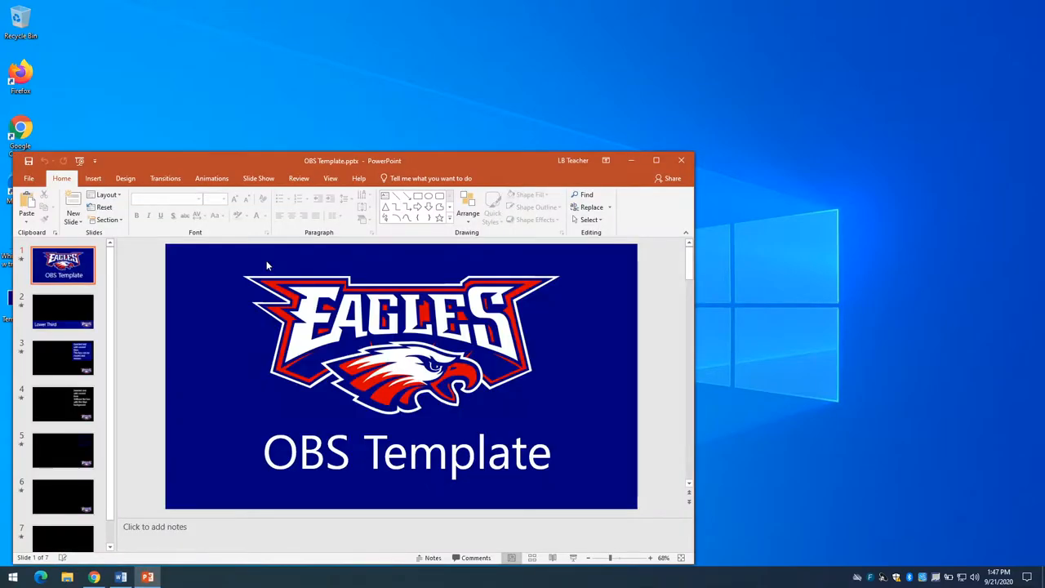
{"action": "mouse_move", "coordinate": [33, 555]}
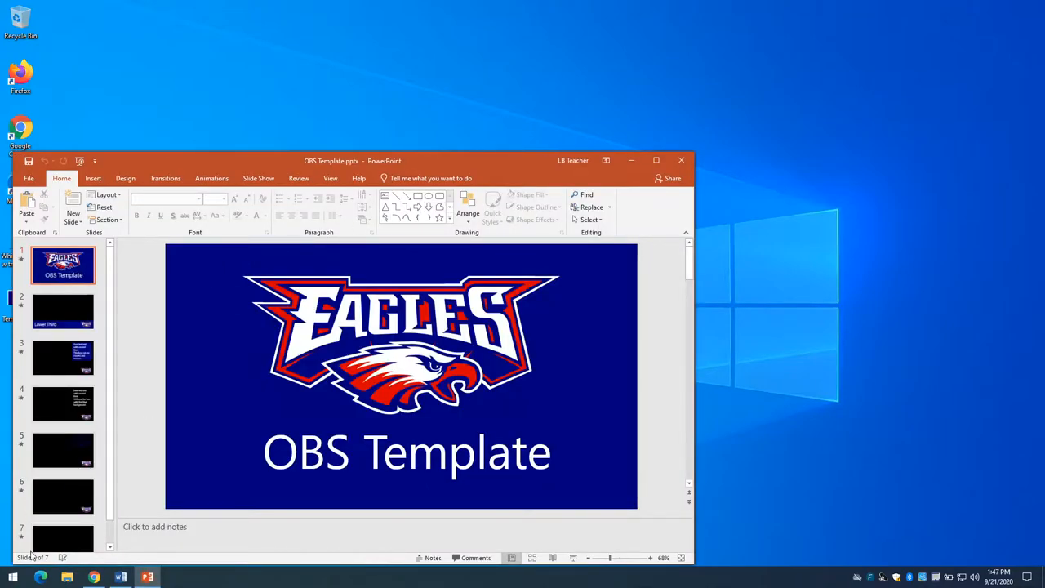
{"action": "left_click", "coordinate": [13, 578]}
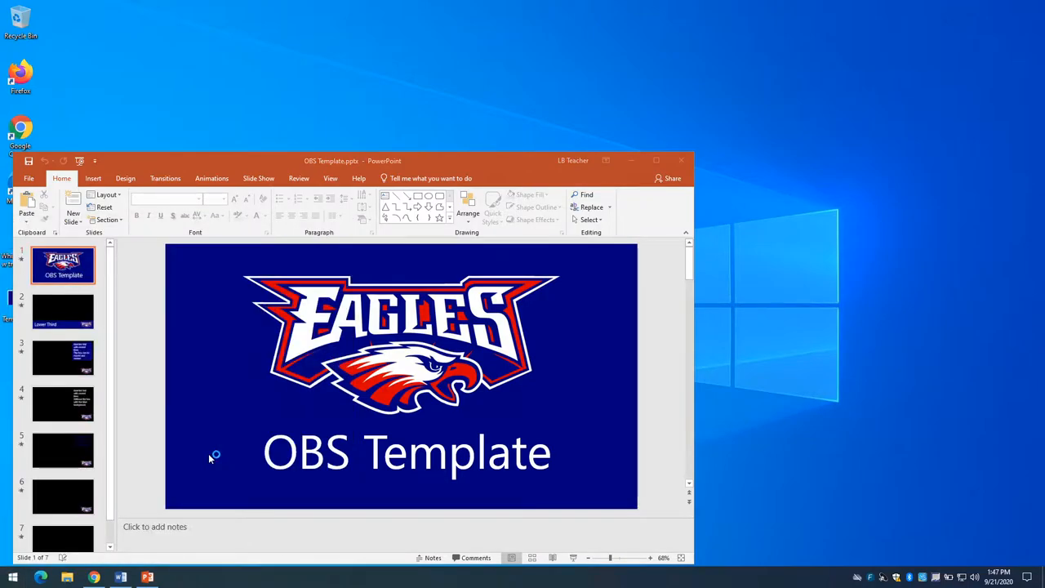
Switch to OBS and move its window to the upper right beside PowerPoint
{"action": "left_click", "coordinate": [173, 579]}
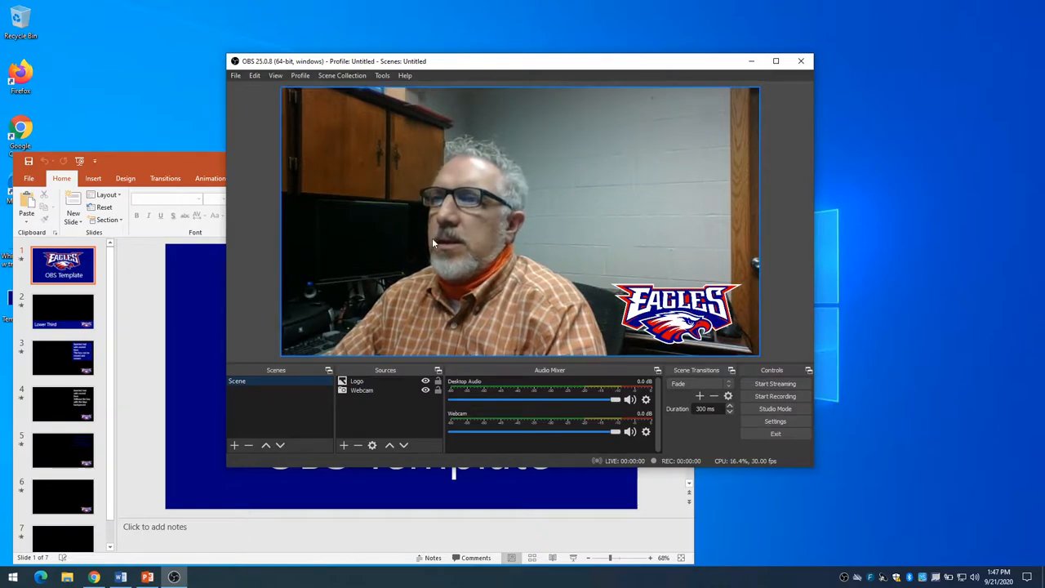
{"action": "left_click_drag", "start_coordinate": [522, 60], "coordinate": [645, 43]}
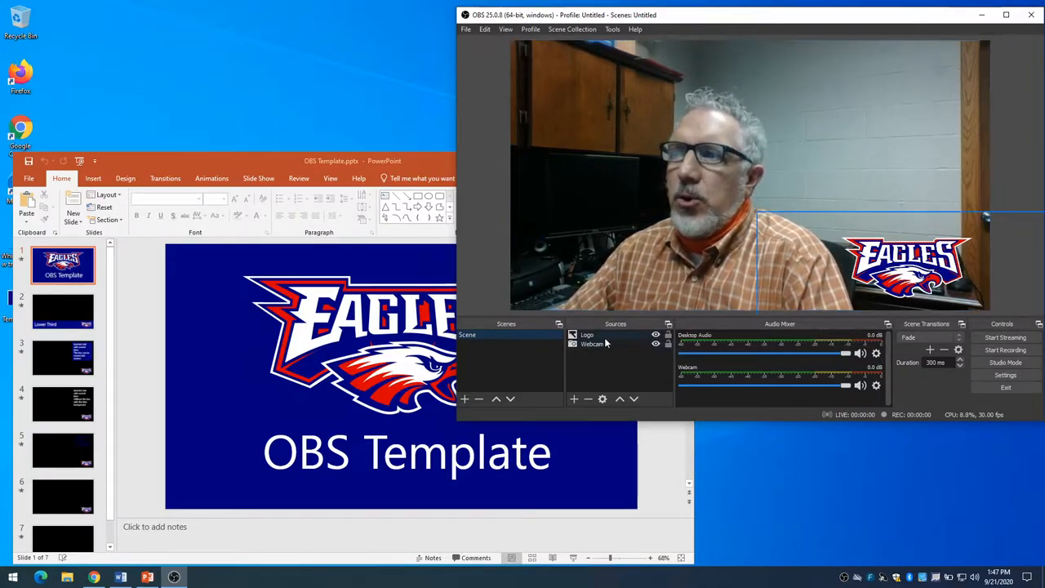
{"action": "left_click", "coordinate": [591, 343]}
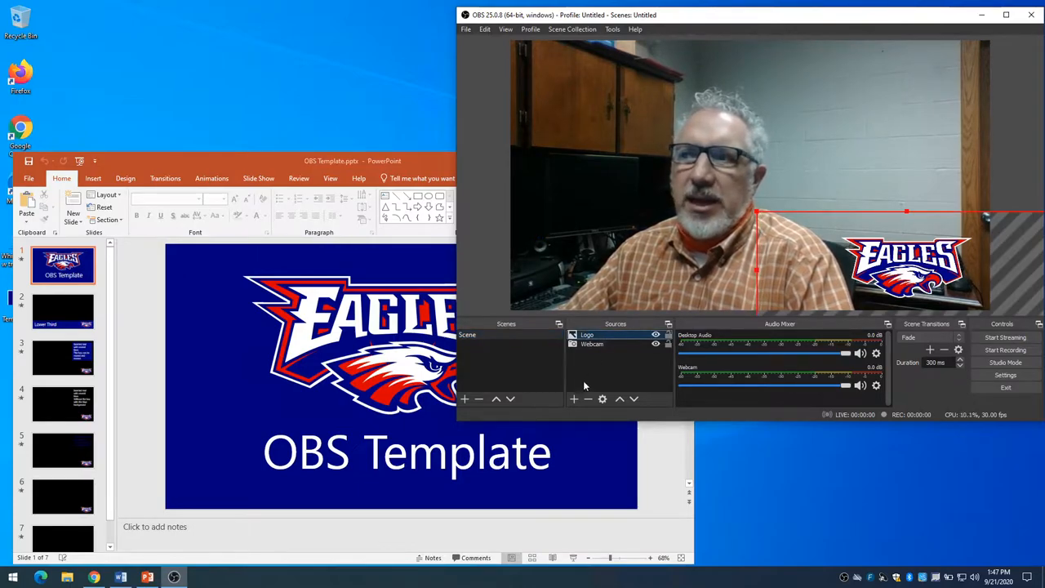
{"action": "mouse_move", "coordinate": [586, 398]}
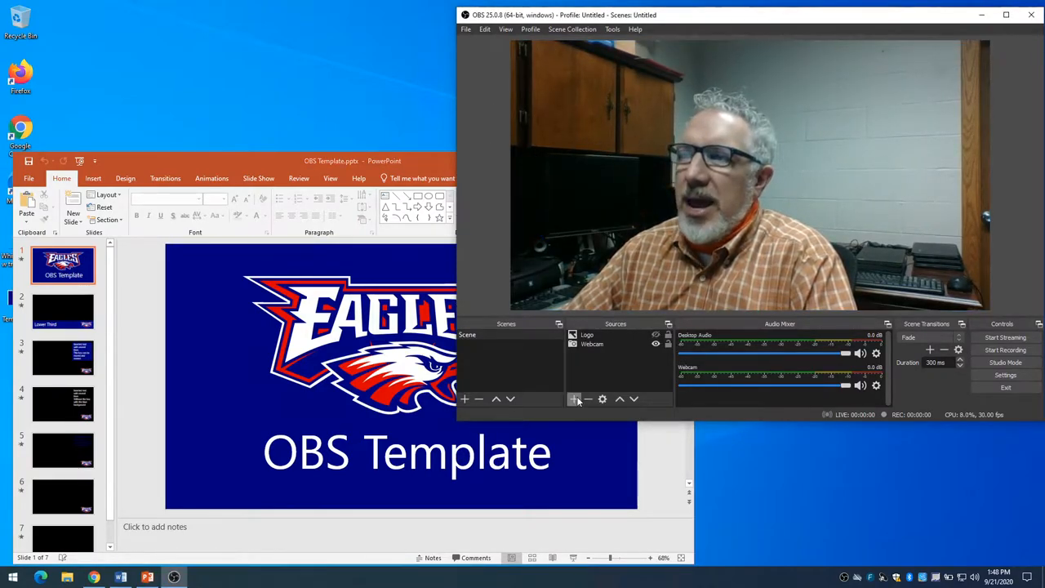
Add a Window Capture source named PowerPoint capturing the OBS Template presentation window
{"action": "left_click", "coordinate": [575, 399]}
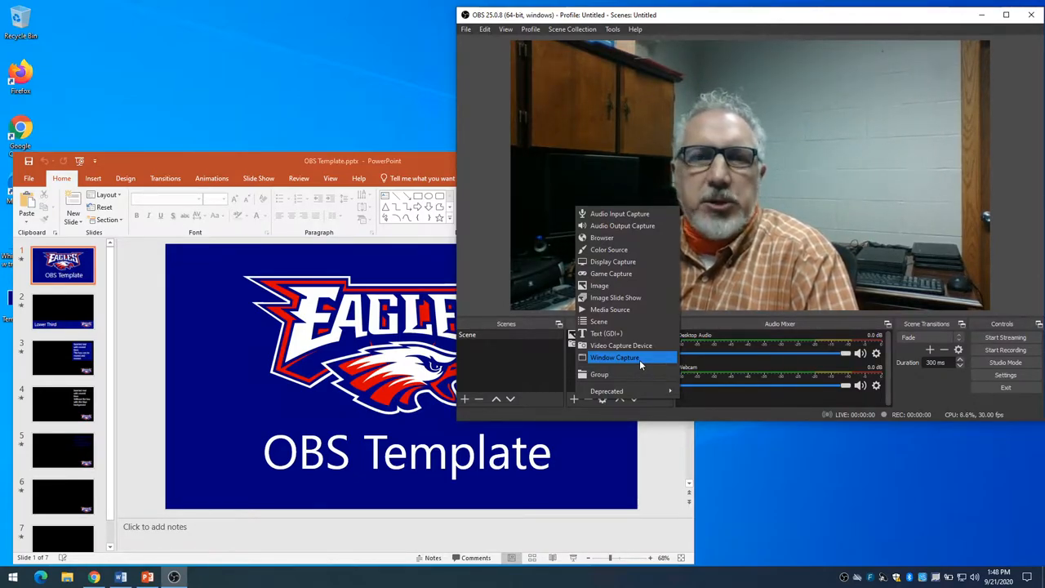
{"action": "left_click", "coordinate": [614, 357]}
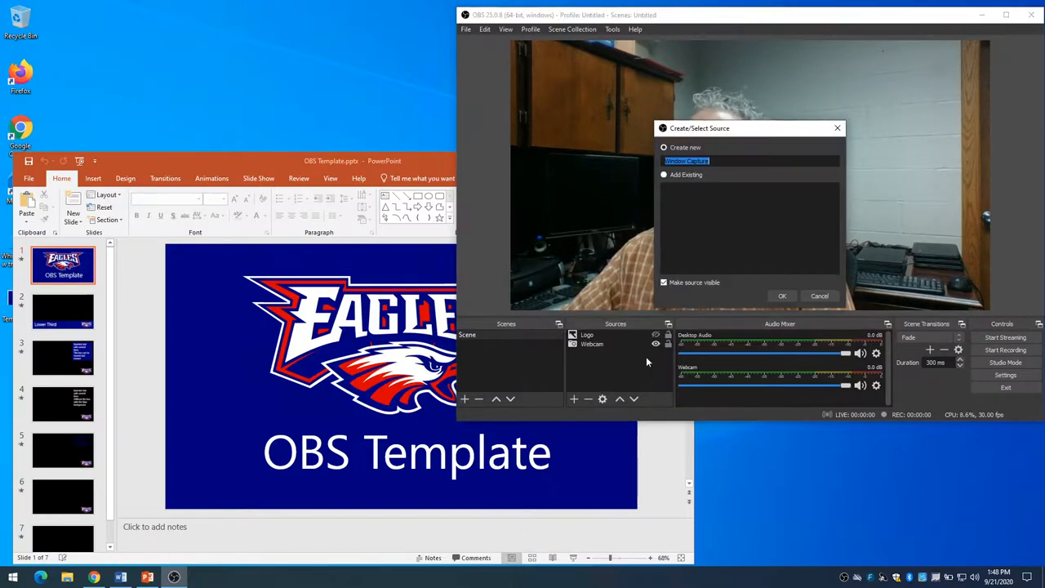
{"action": "type", "text": "P"}
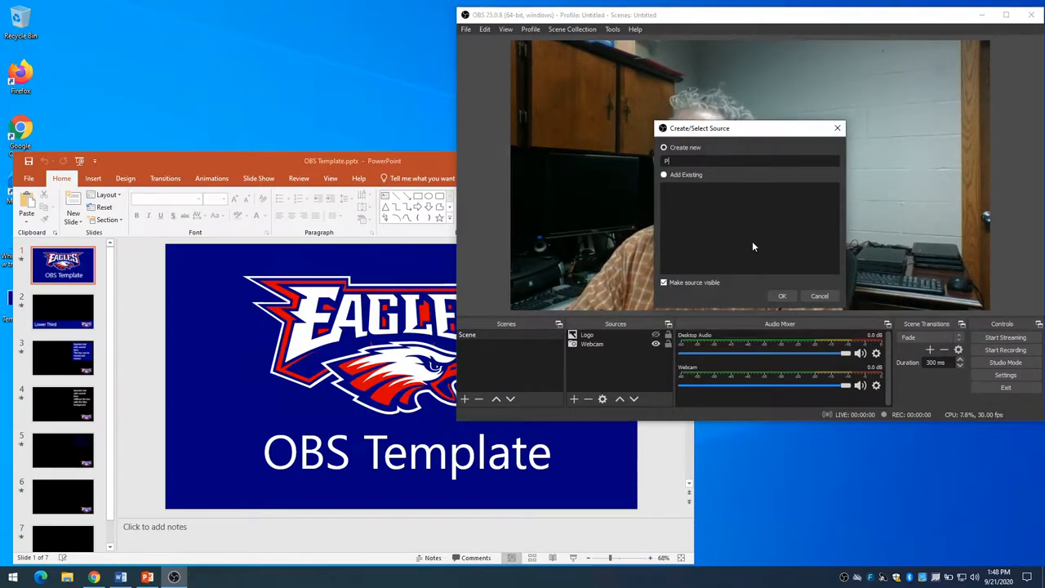
{"action": "type", "text": "owerPoint"}
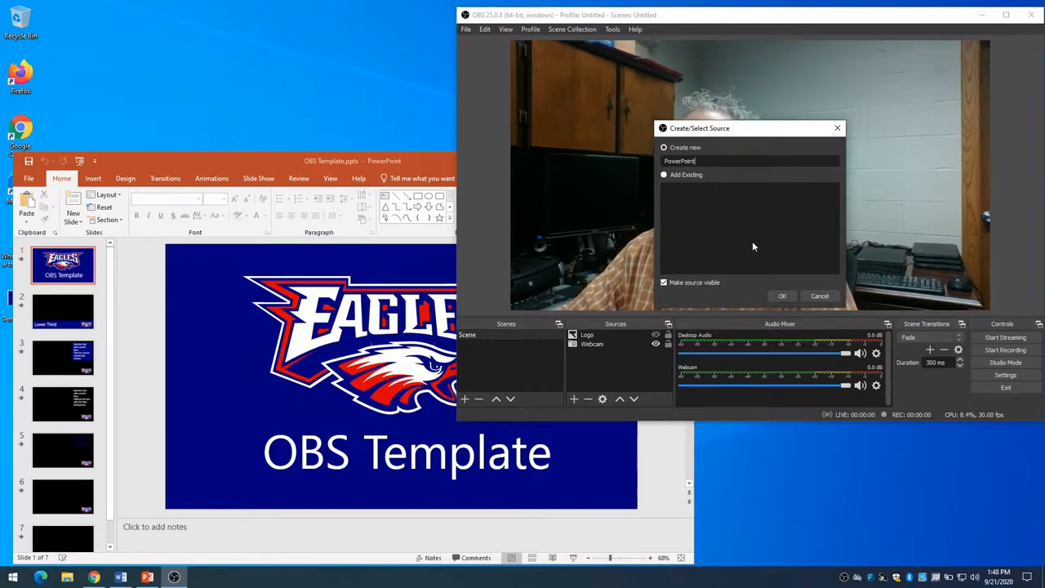
{"action": "left_click", "coordinate": [781, 295]}
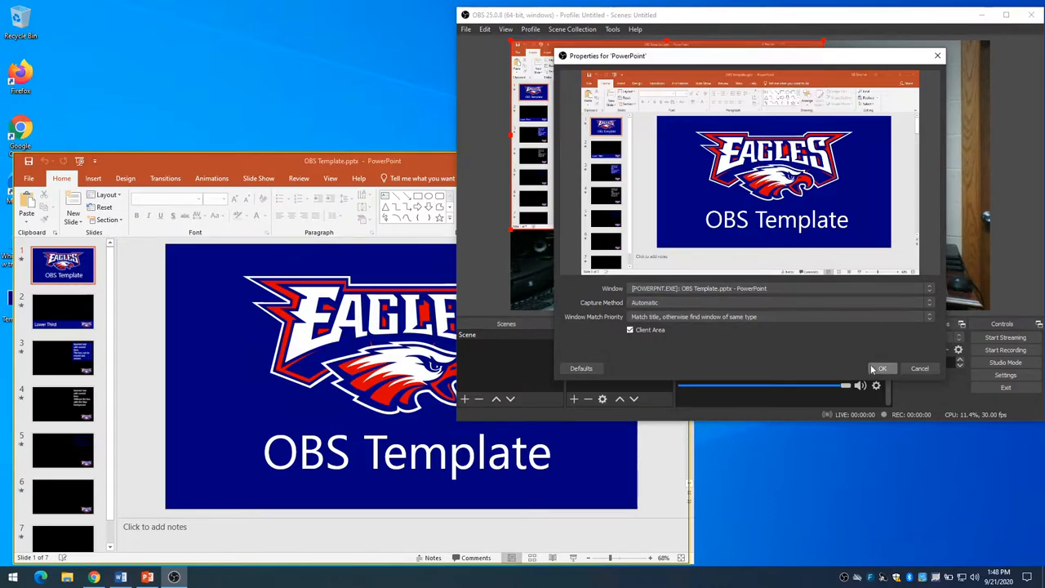
{"action": "left_click", "coordinate": [882, 369]}
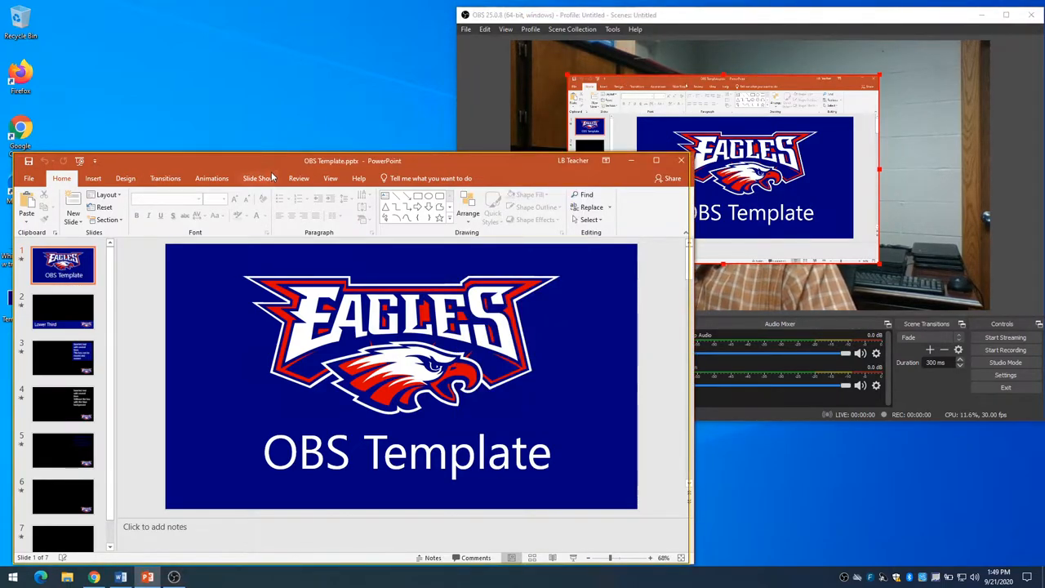
Set up the slide show as Browsed by an individual (window)
{"action": "left_click", "coordinate": [258, 178]}
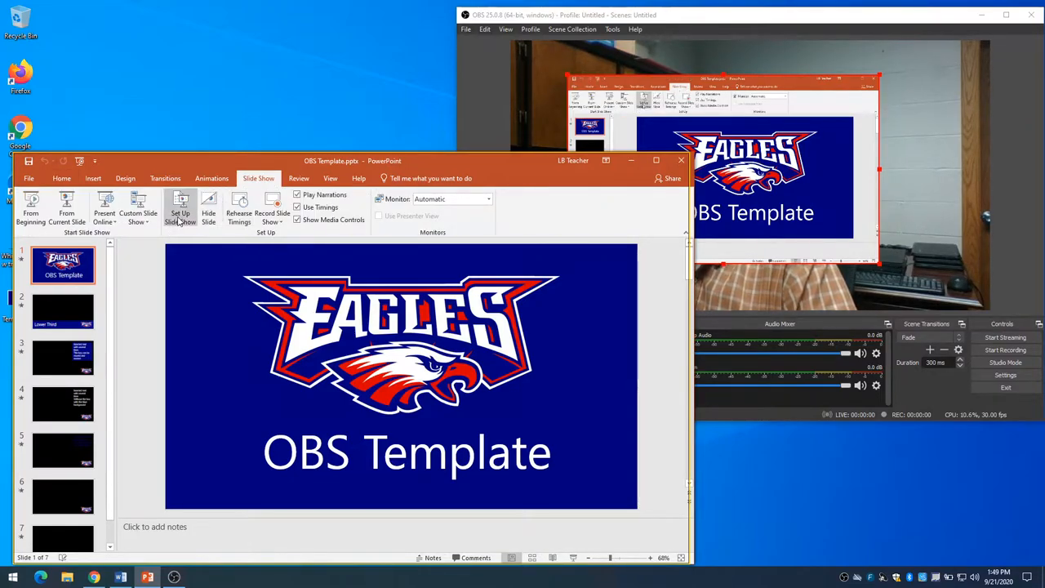
{"action": "left_click", "coordinate": [179, 209]}
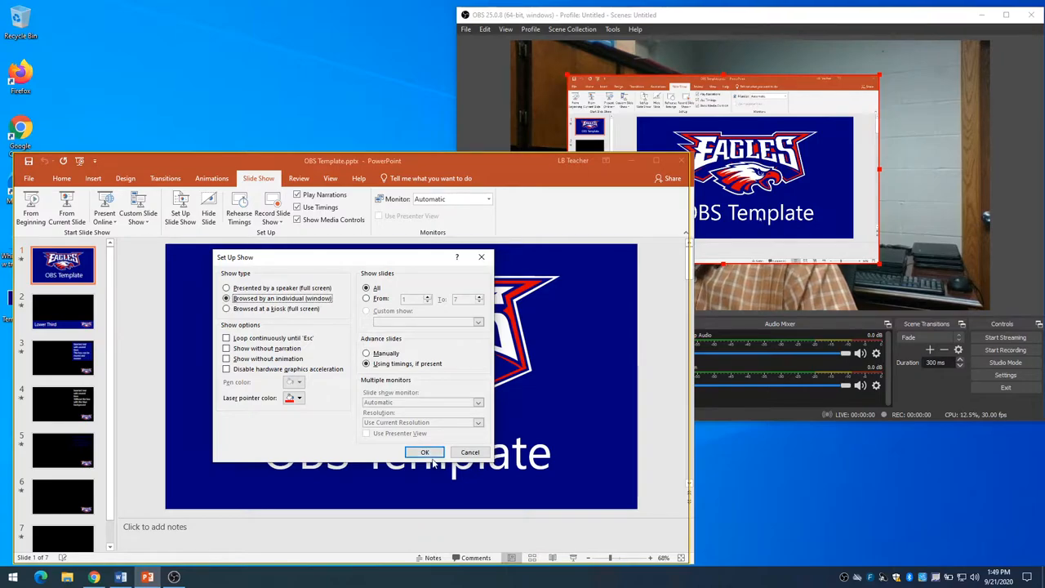
{"action": "left_click", "coordinate": [425, 453]}
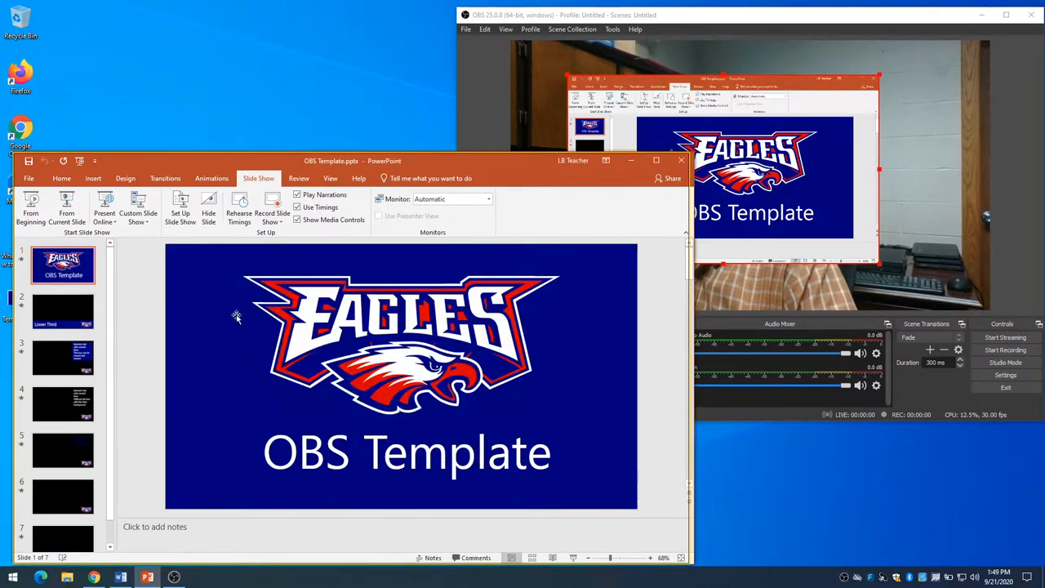
Start the windowed slide show and advance to the Lower Third slide
{"action": "left_click", "coordinate": [29, 209]}
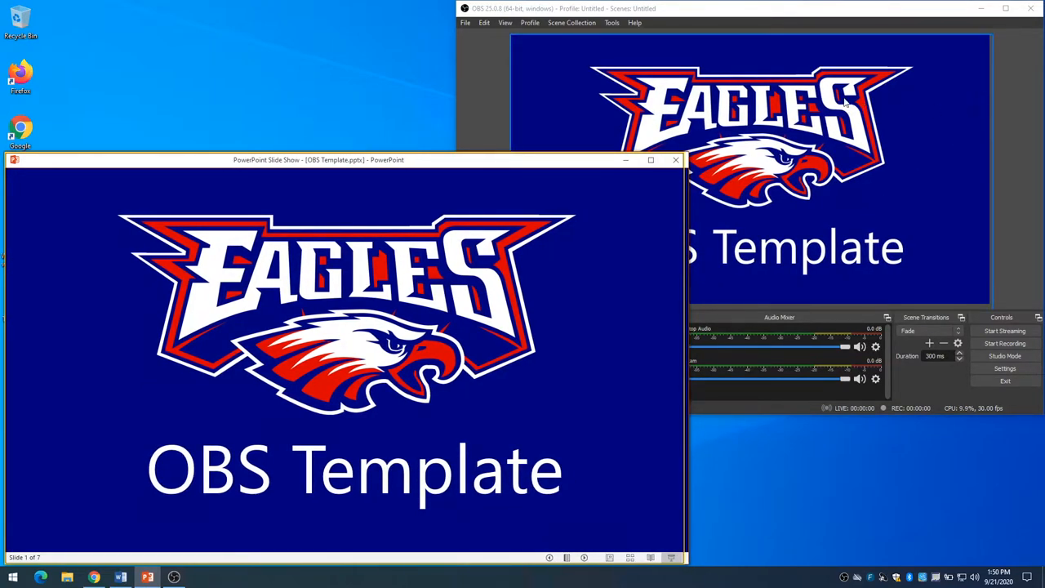
{"action": "mouse_move", "coordinate": [970, 231]}
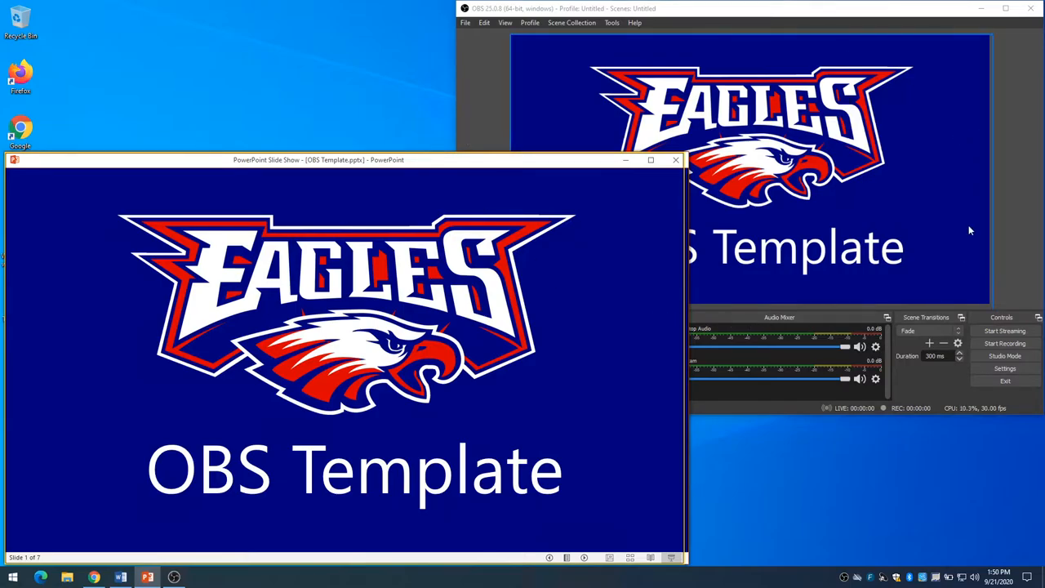
{"action": "mouse_move", "coordinate": [836, 183]}
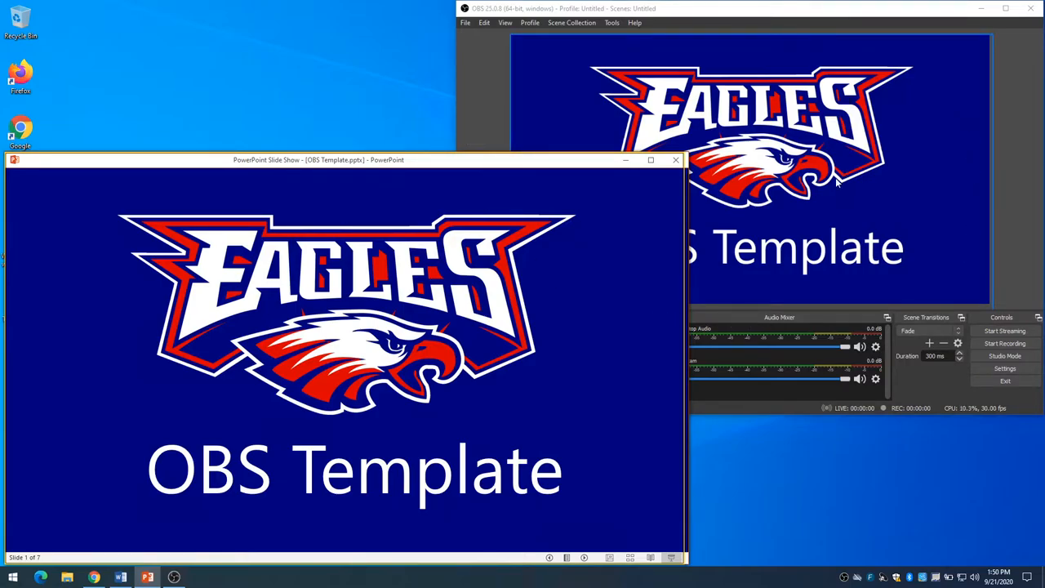
{"action": "mouse_move", "coordinate": [379, 367]}
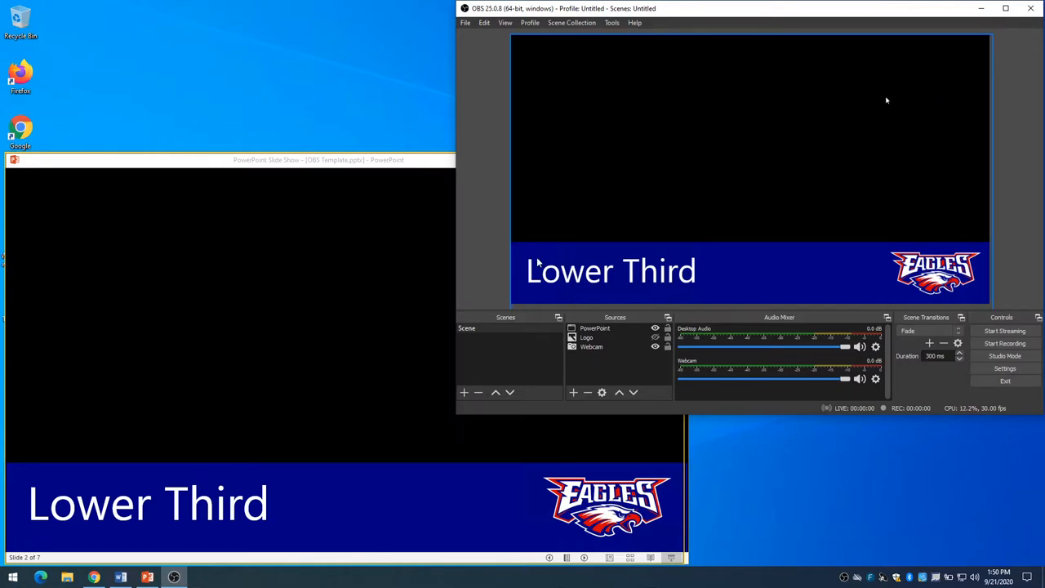
{"action": "mouse_move", "coordinate": [689, 302]}
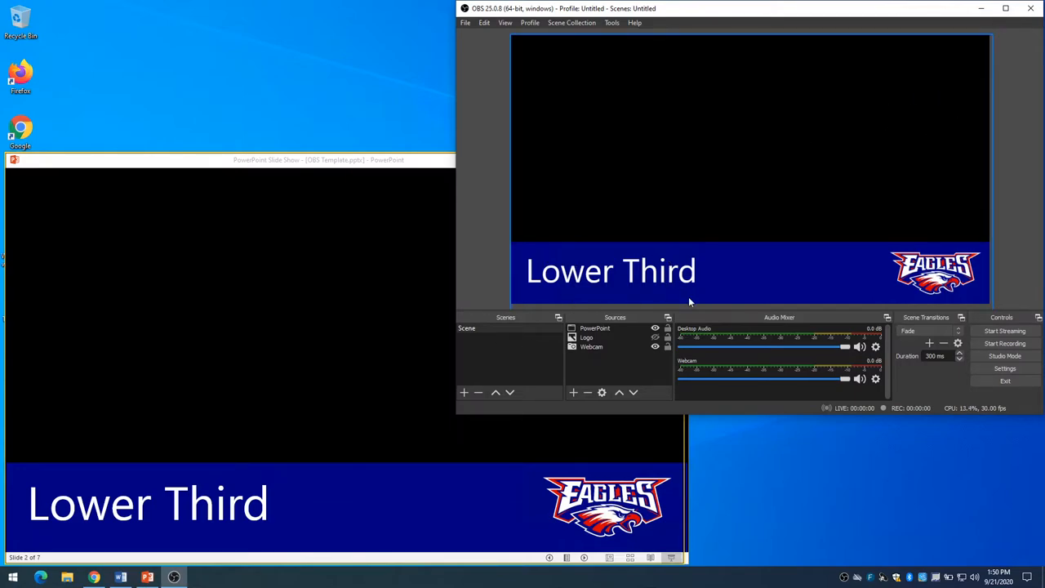
{"action": "mouse_move", "coordinate": [869, 85]}
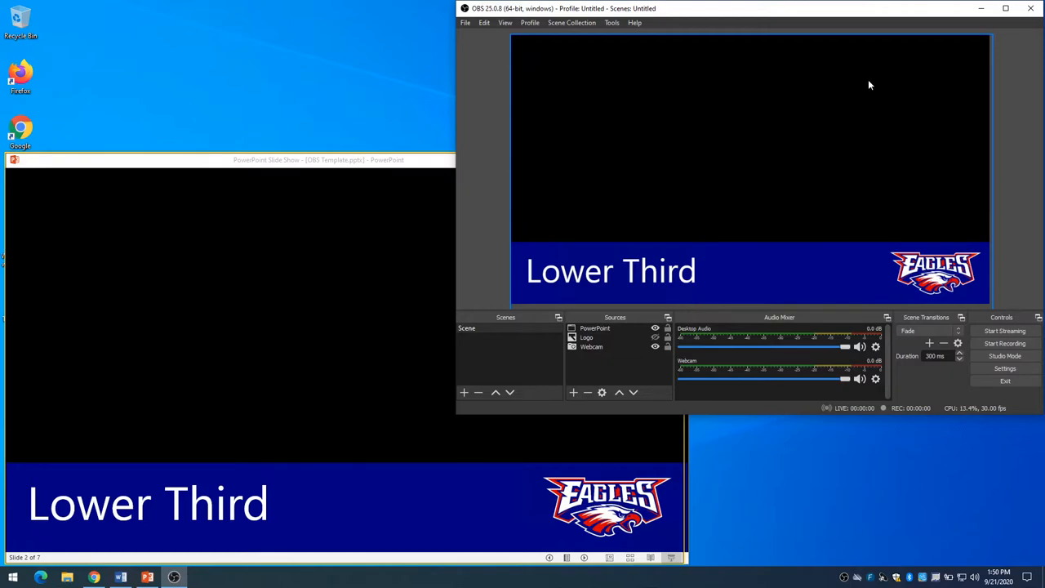
{"action": "mouse_move", "coordinate": [901, 159]}
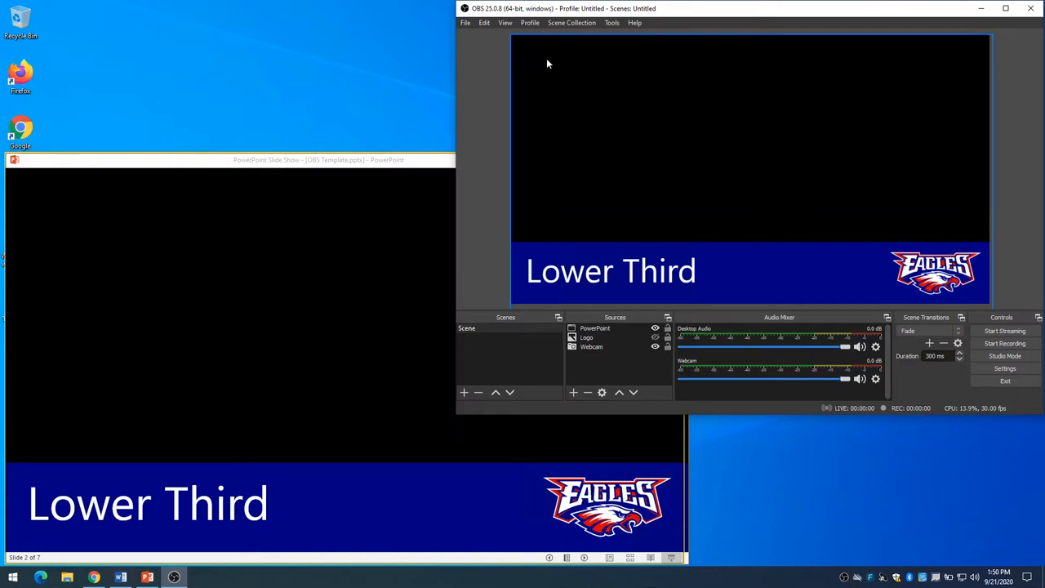
{"action": "left_click", "coordinate": [586, 336]}
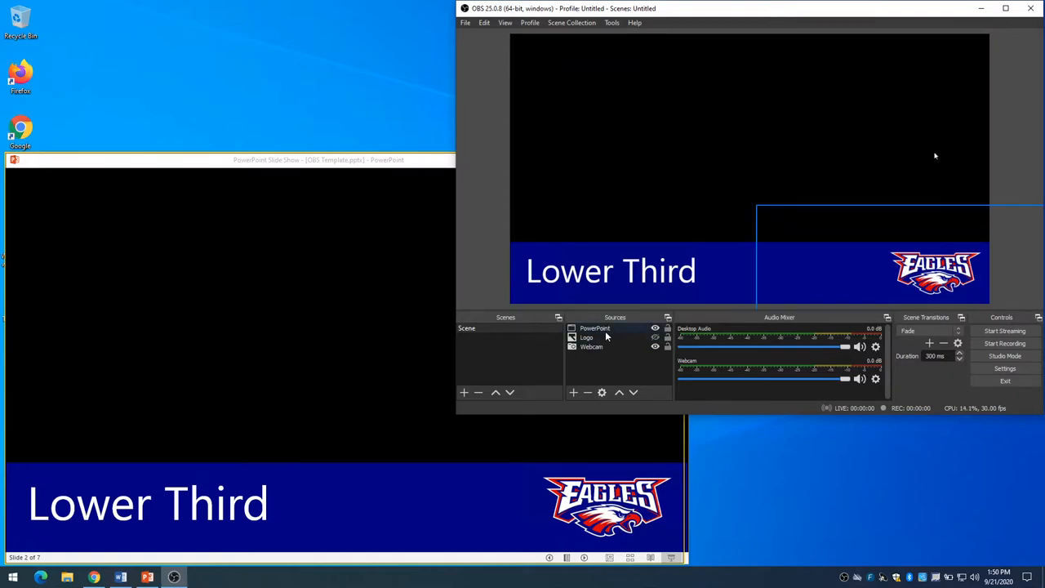
Add a Color Key filter to the PowerPoint source
{"action": "left_click", "coordinate": [594, 328]}
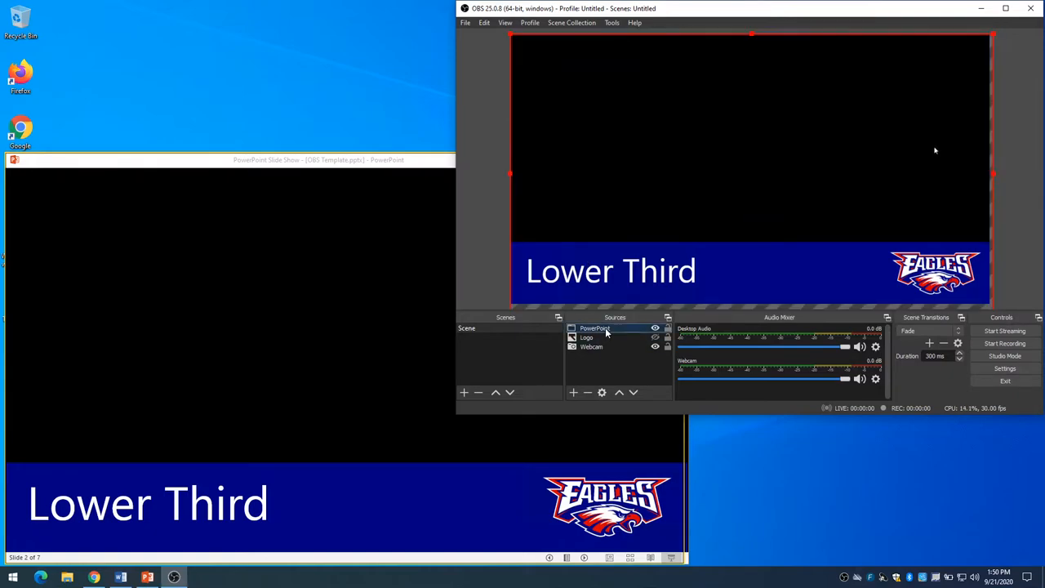
{"action": "right_click", "coordinate": [595, 329]}
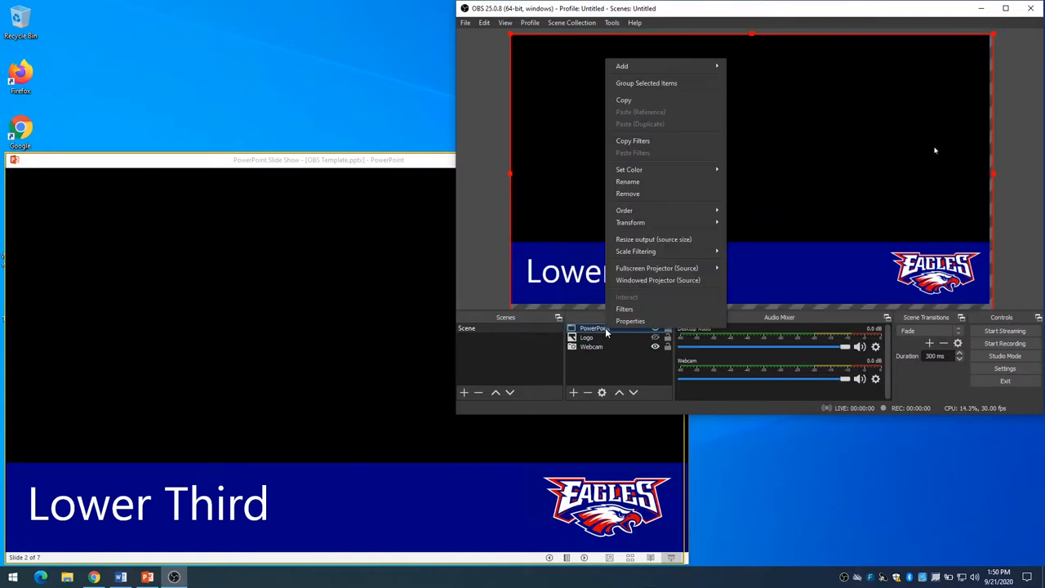
{"action": "mouse_move", "coordinate": [624, 309]}
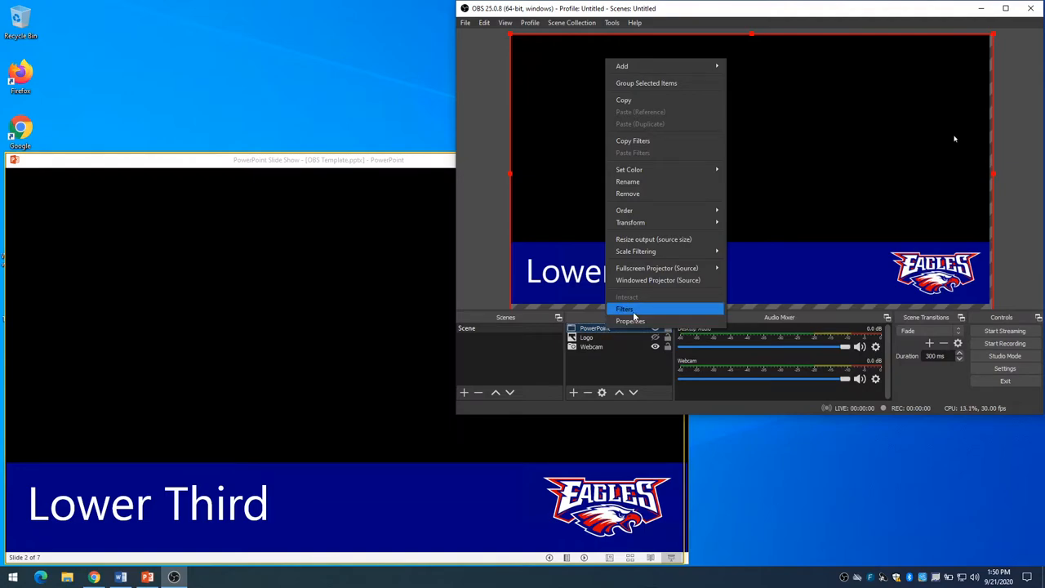
{"action": "left_click", "coordinate": [624, 308]}
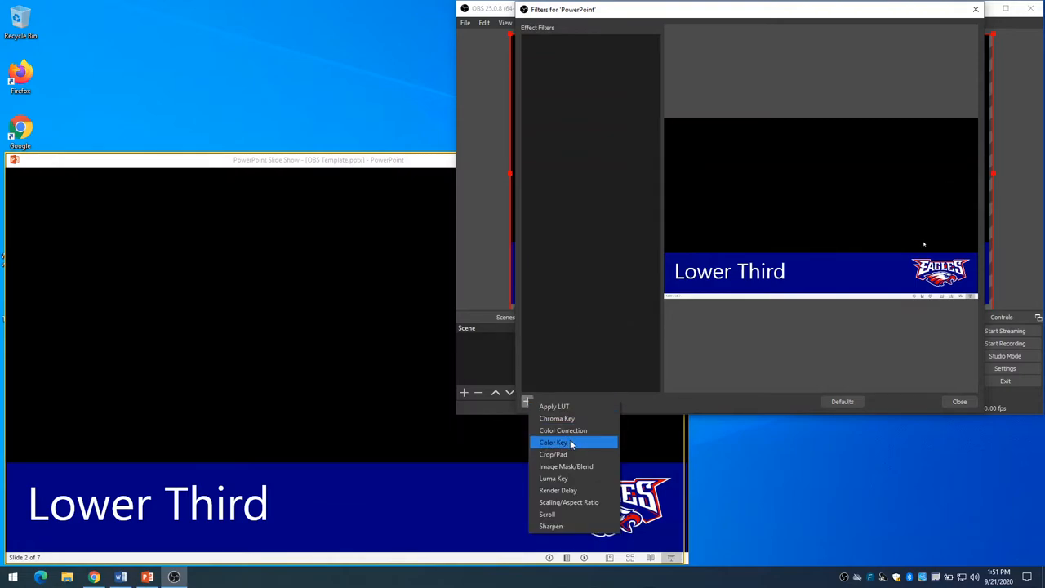
{"action": "left_click", "coordinate": [552, 443]}
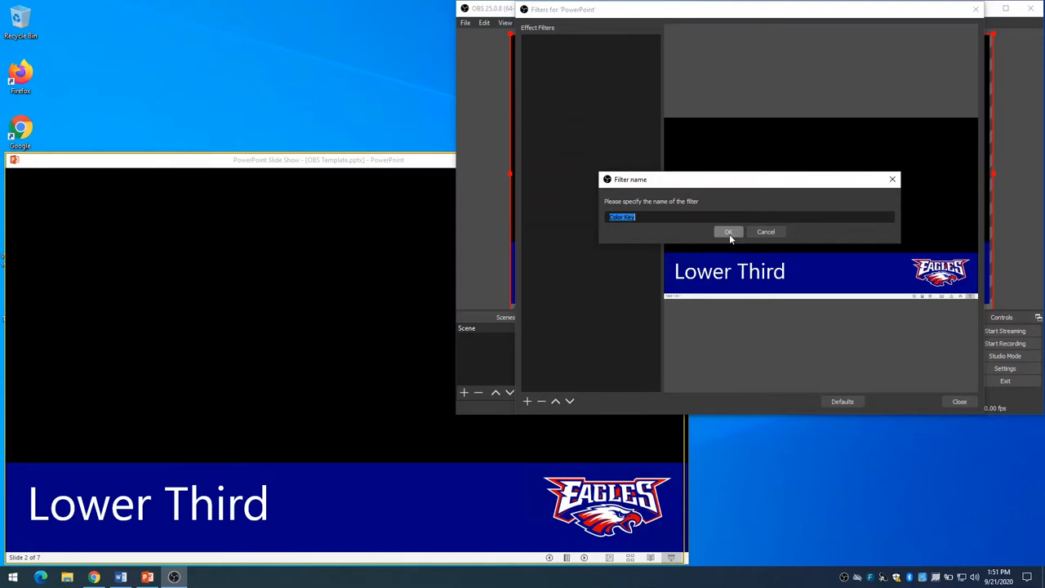
{"action": "left_click", "coordinate": [728, 232]}
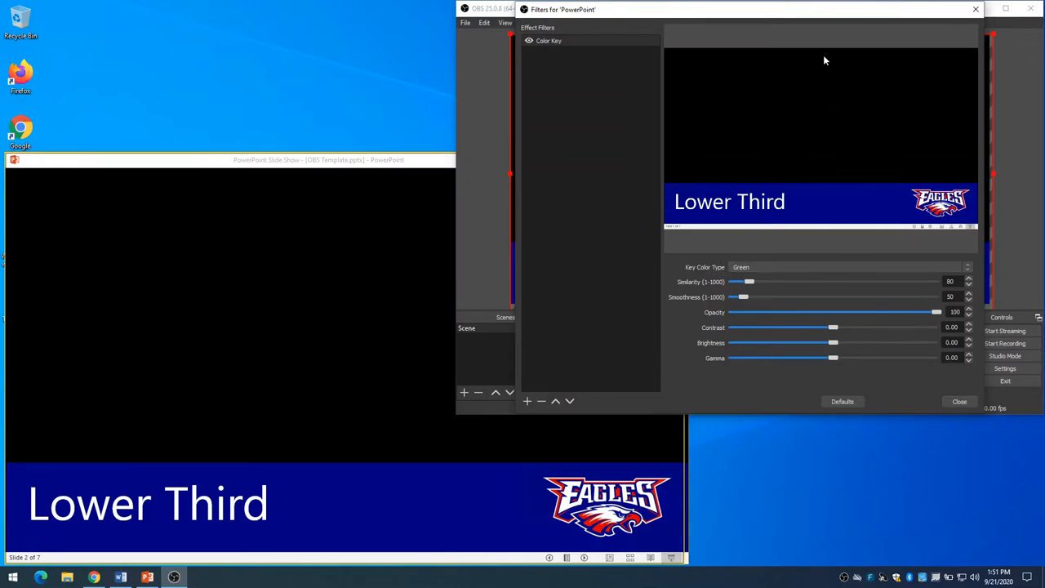
{"action": "mouse_move", "coordinate": [836, 229]}
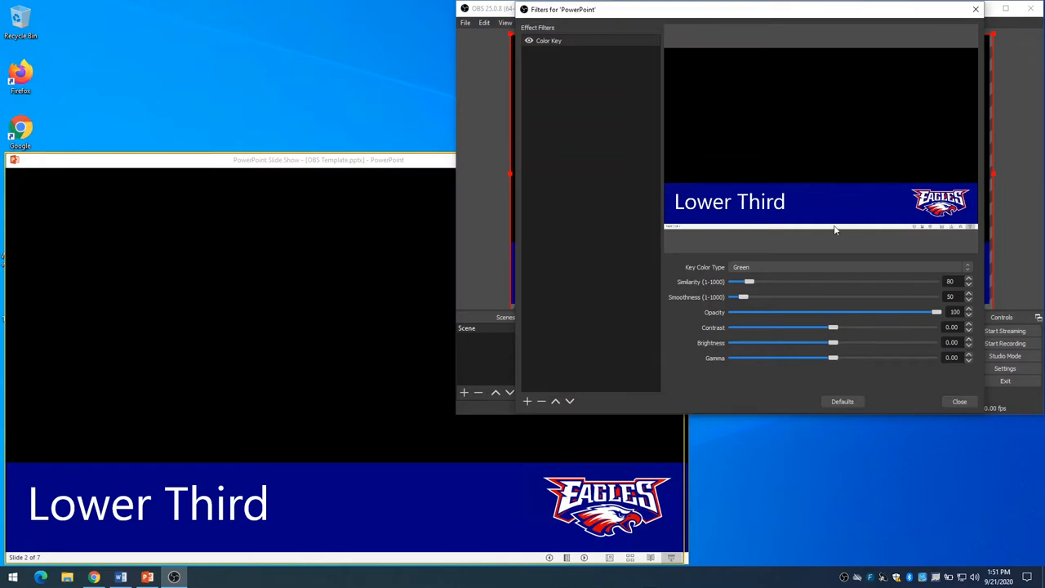
Set the key colour type to Custom Color and choose black, then close the filters
{"action": "left_click", "coordinate": [849, 268]}
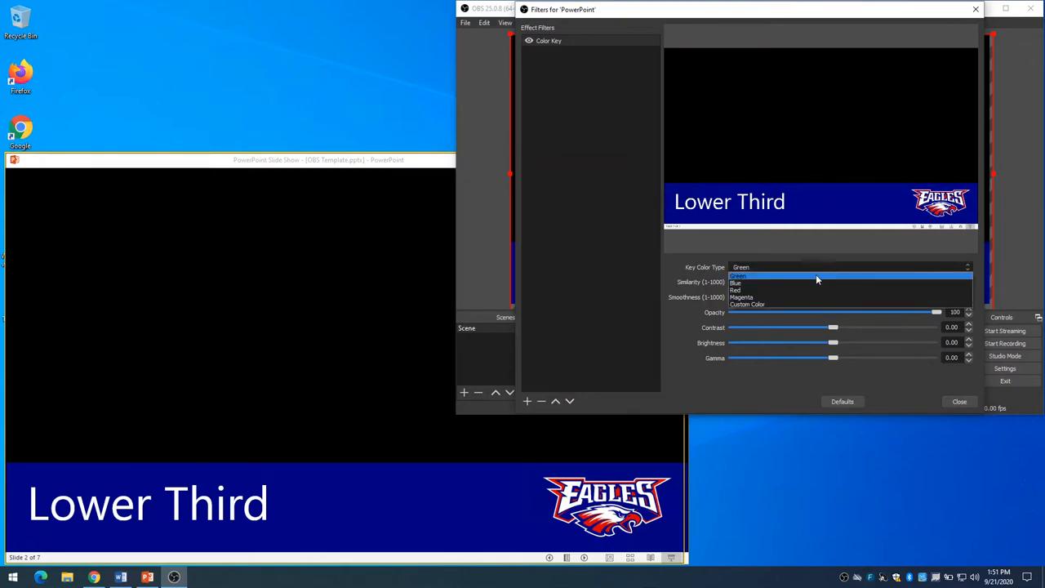
{"action": "mouse_move", "coordinate": [776, 303]}
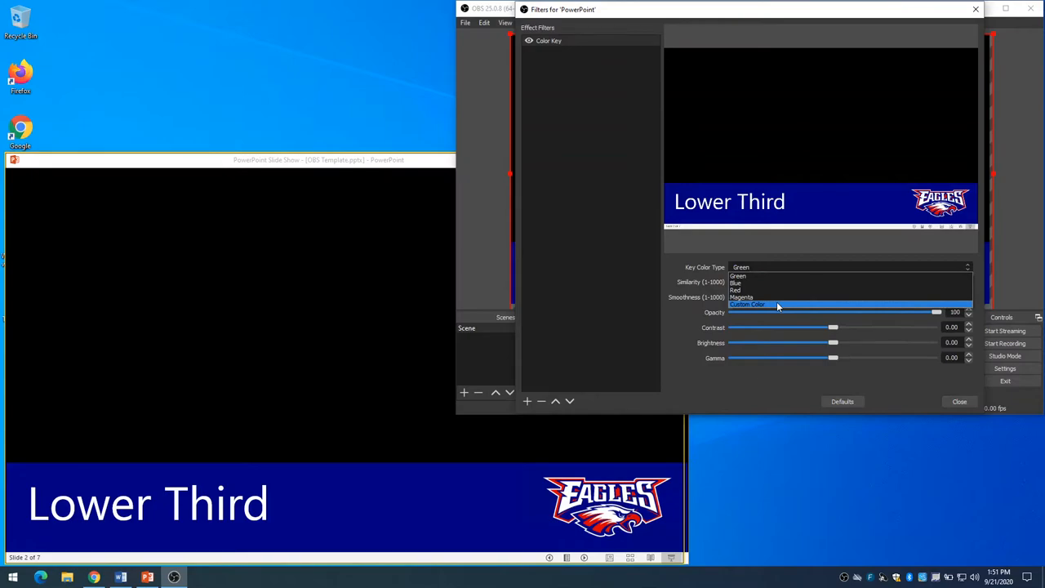
{"action": "left_click", "coordinate": [747, 304]}
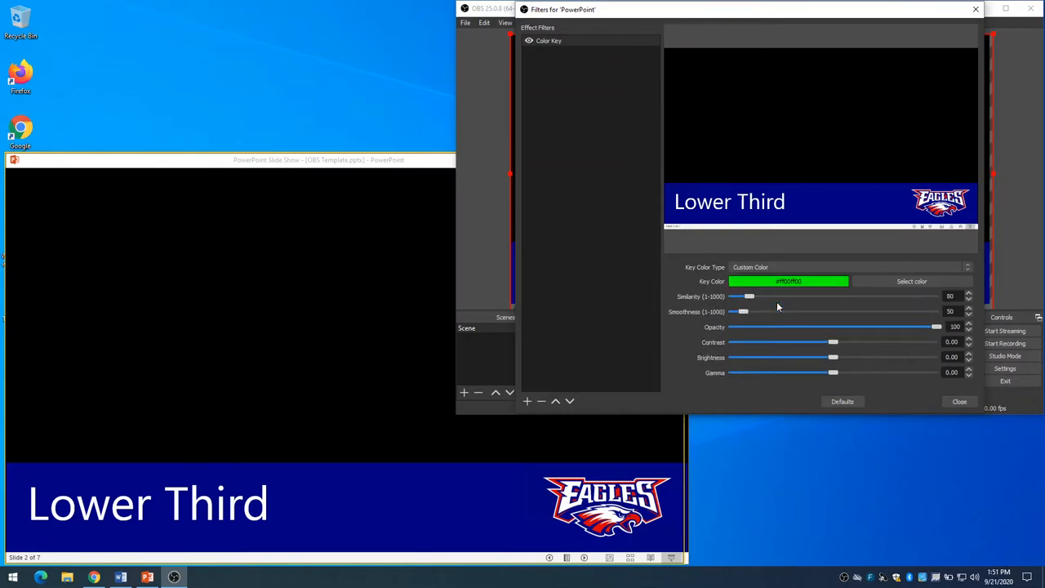
{"action": "left_click", "coordinate": [911, 281]}
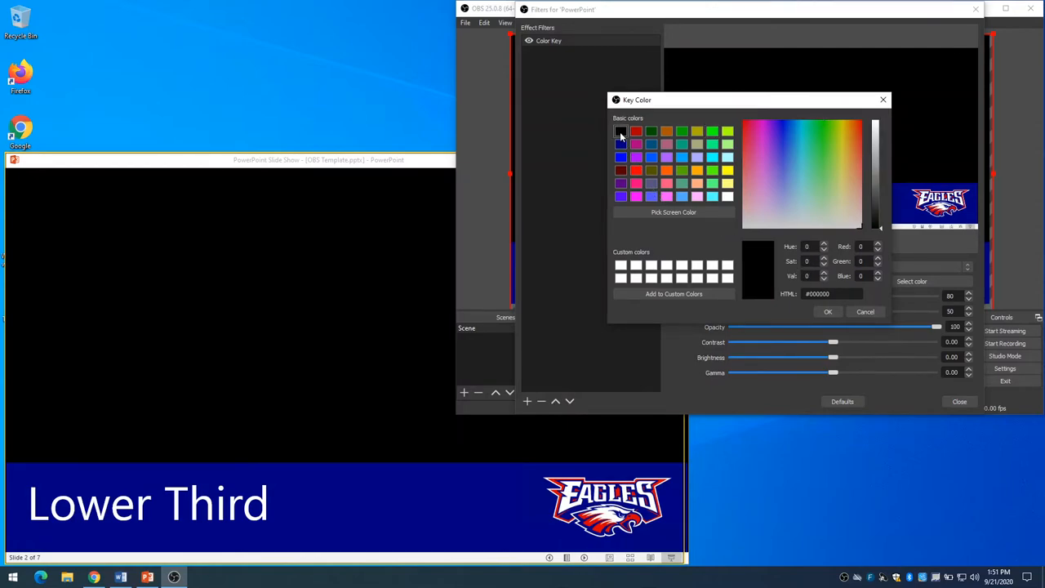
{"action": "left_click", "coordinate": [826, 310]}
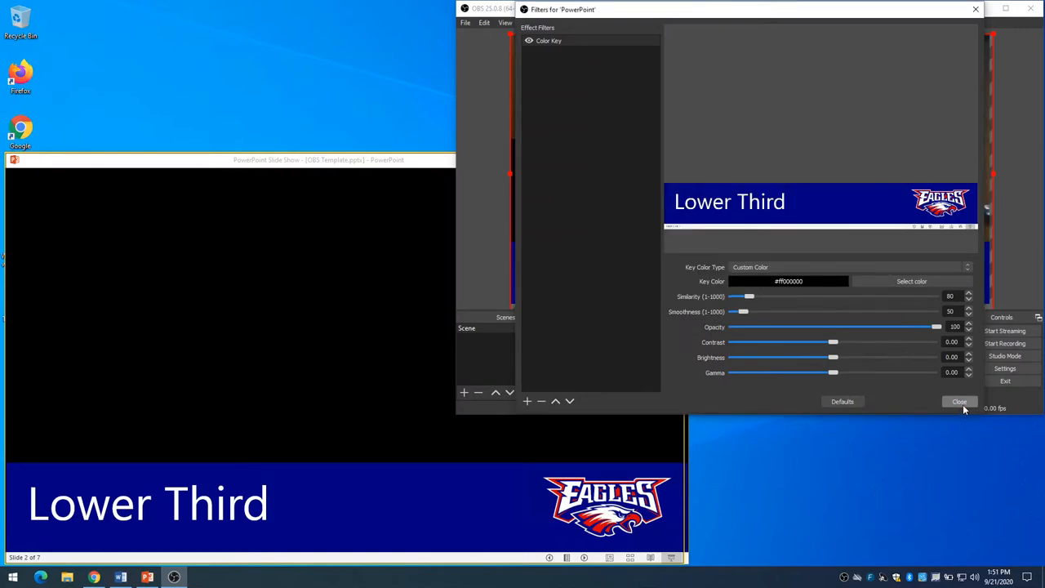
{"action": "left_click", "coordinate": [959, 401]}
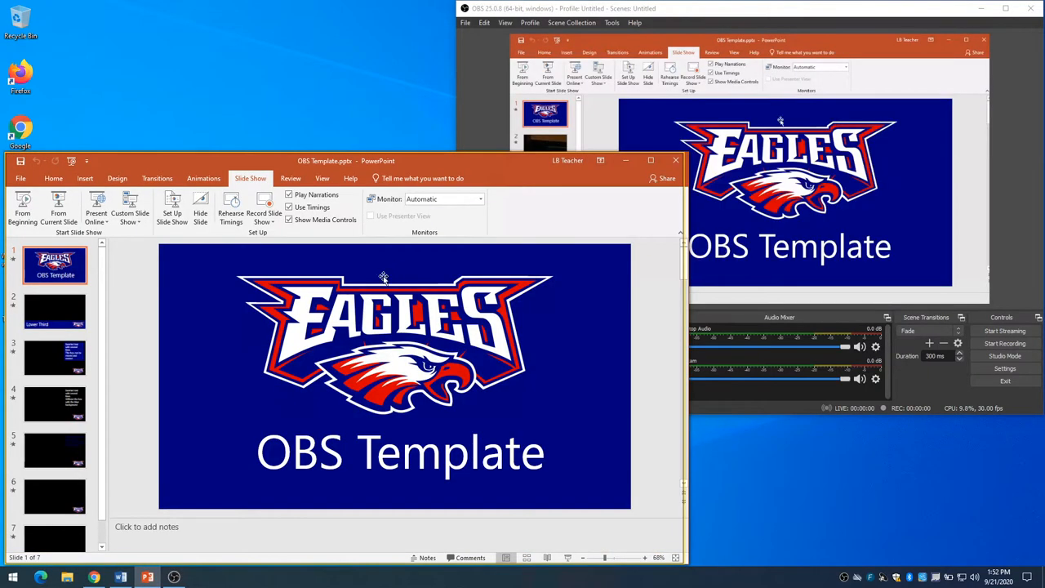
Edit the Lower Third text box on slide 2, starting the caption with 'Mr'
{"action": "left_click", "coordinate": [55, 311]}
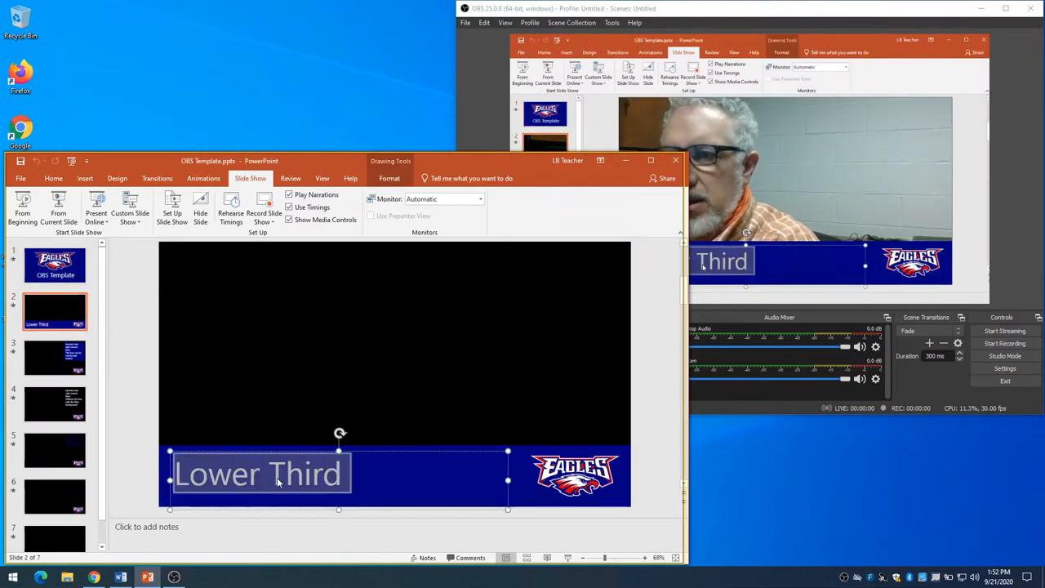
{"action": "type", "text": "Mr"}
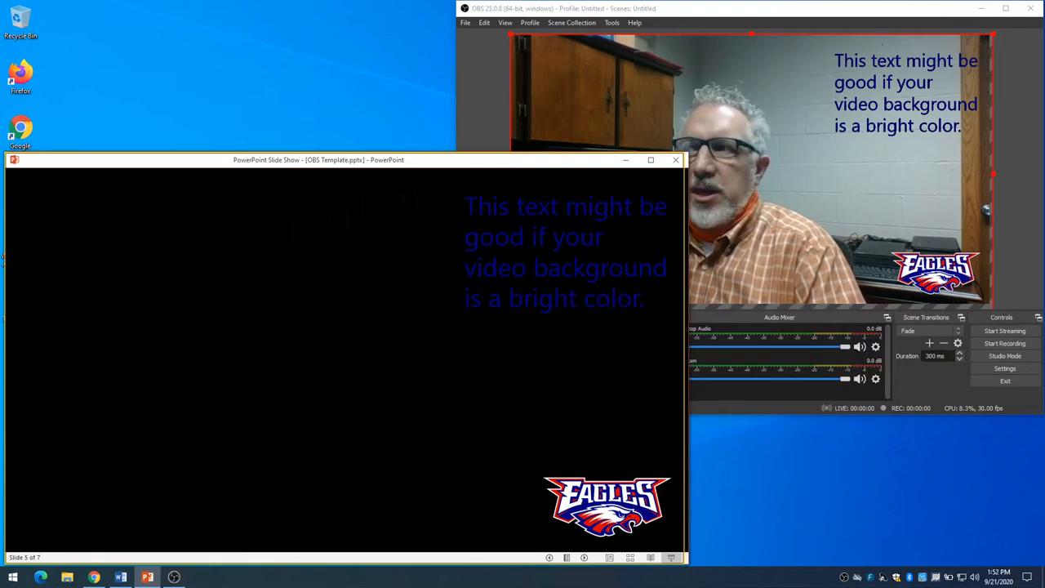
Advance through the remaining overlay slides to the all-black slide showing only the webcam
{"action": "key", "text": "right"}
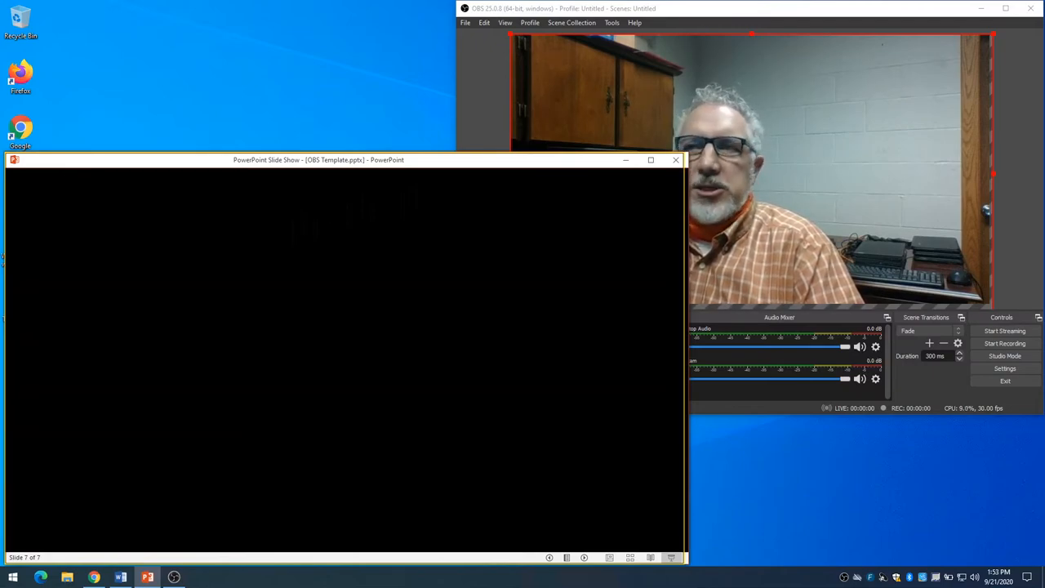
{"action": "left_click", "coordinate": [735, 9]}
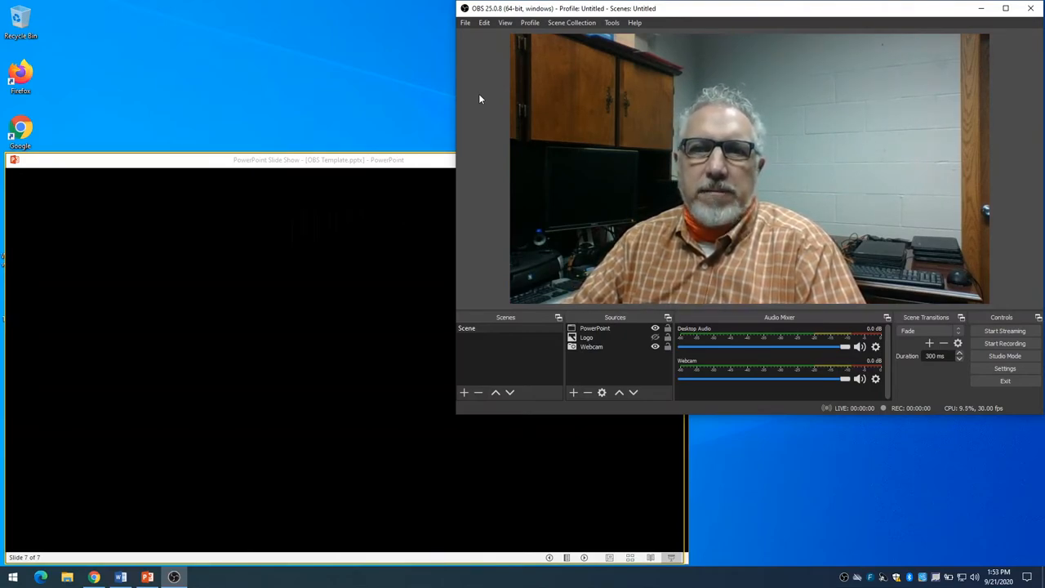
{"action": "mouse_move", "coordinate": [346, 252]}
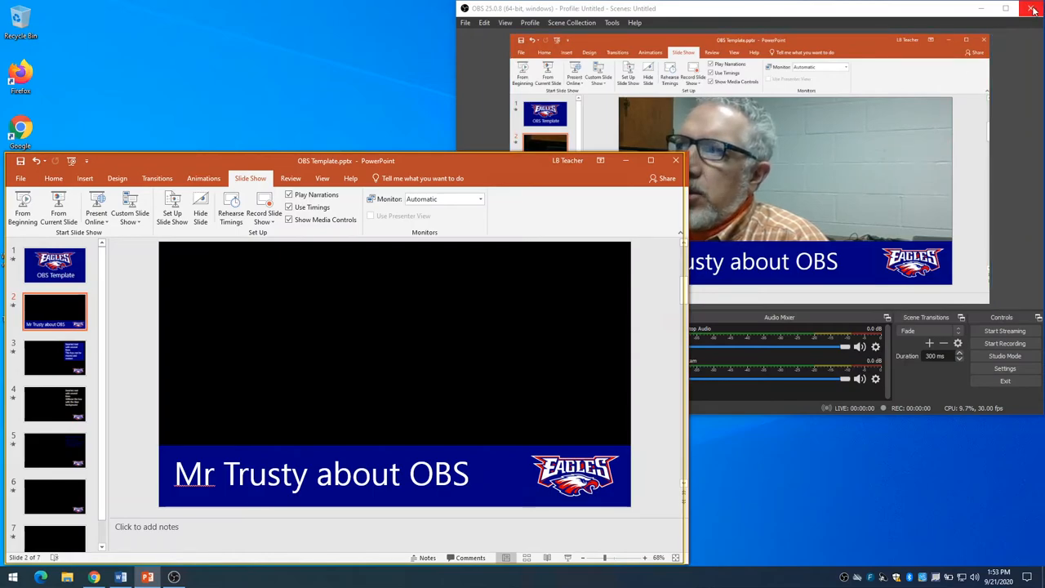
Close OBS Studio and the PowerPoint presentation, answering the save prompt
{"action": "left_click", "coordinate": [1035, 8]}
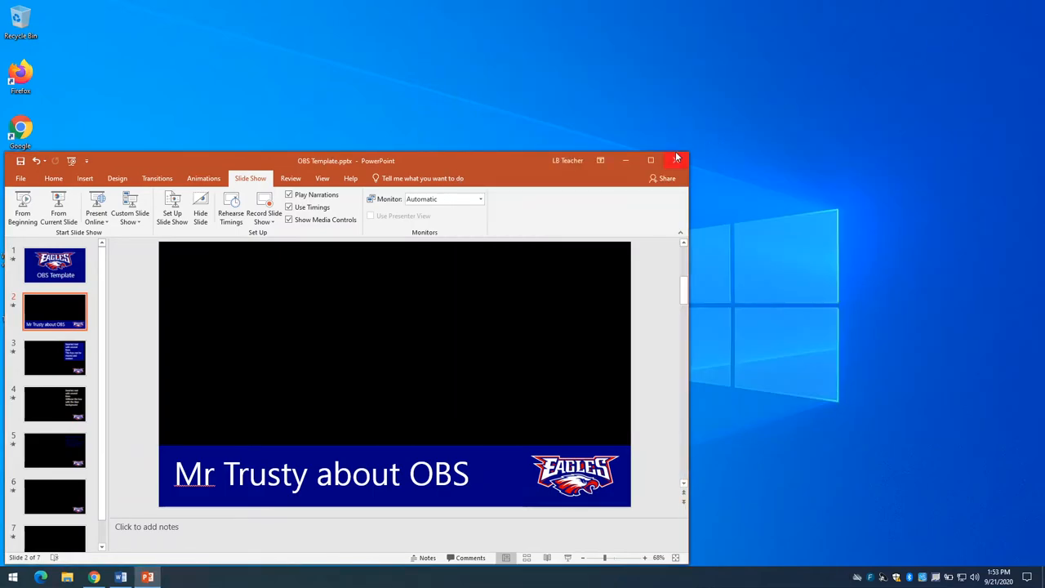
{"action": "left_click", "coordinate": [676, 160]}
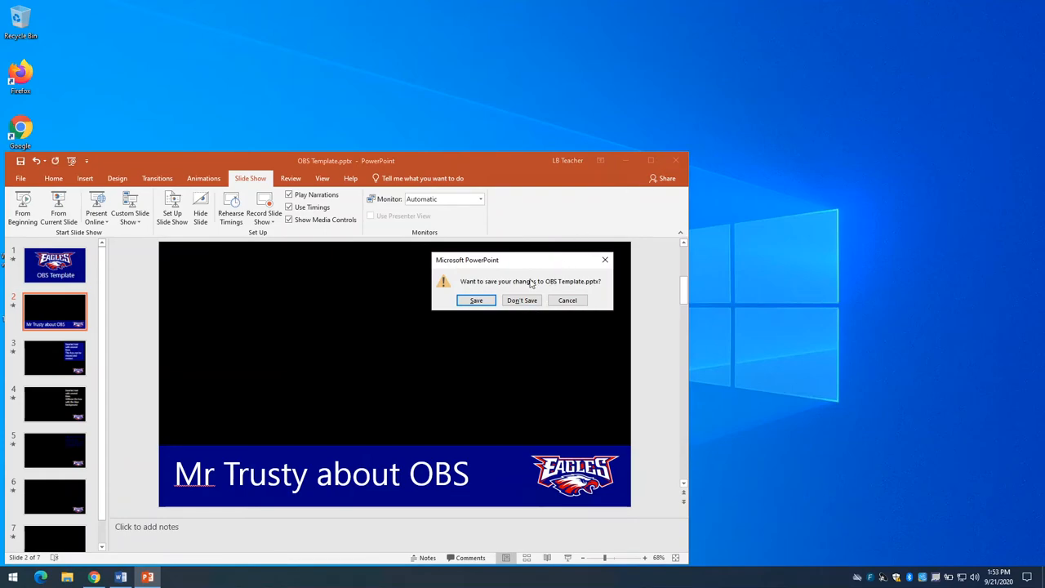
{"action": "left_click", "coordinate": [522, 300]}
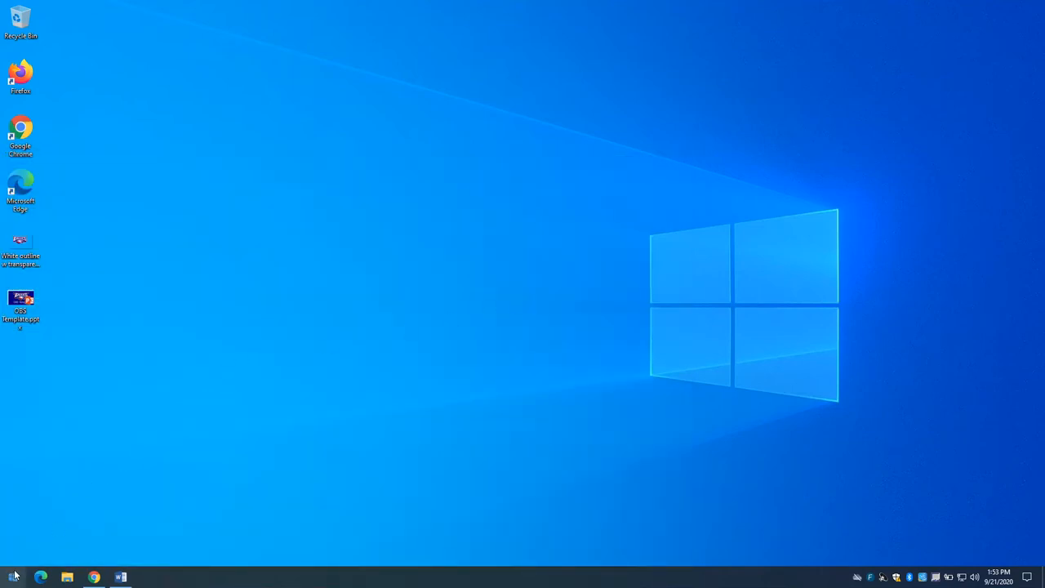
Relaunch OBS Studio from Start and reopen the OBS Template presentation from the desktop
{"action": "left_click", "coordinate": [13, 578]}
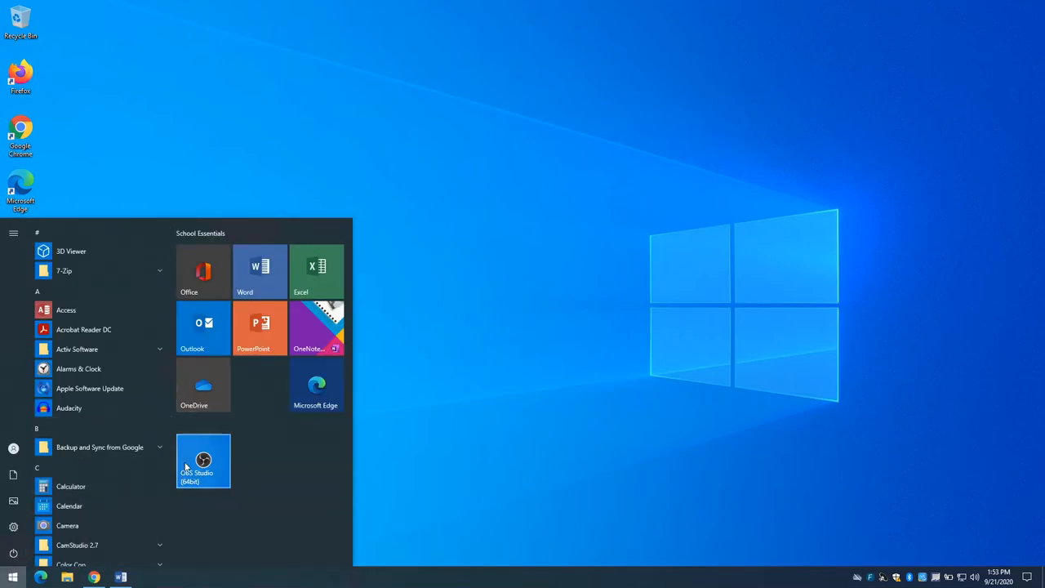
{"action": "left_click", "coordinate": [186, 467]}
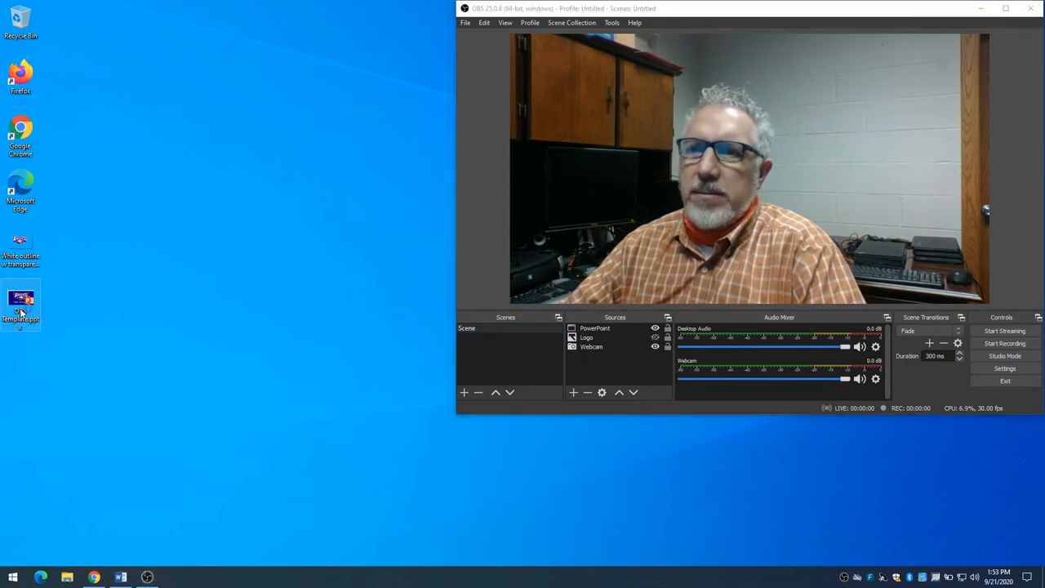
{"action": "double_click", "coordinate": [20, 303]}
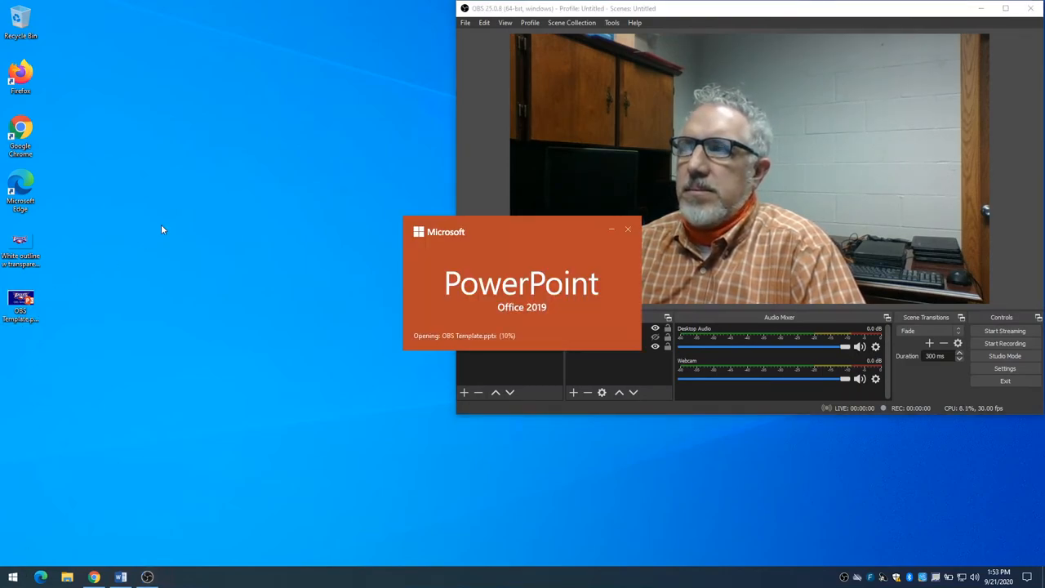